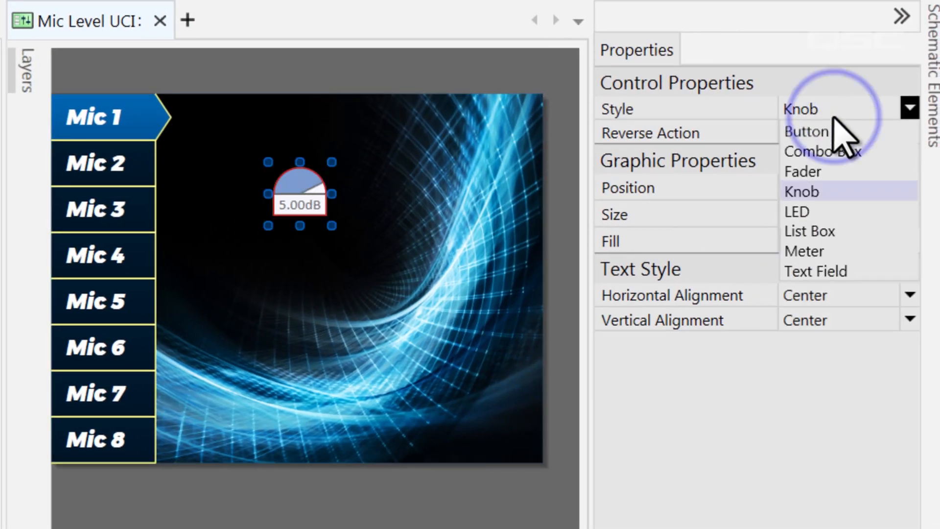
Step: Make the Mic 1 level control a fader and resize it on the UCI page
{"action": "left_click", "coordinate": [802, 171]}
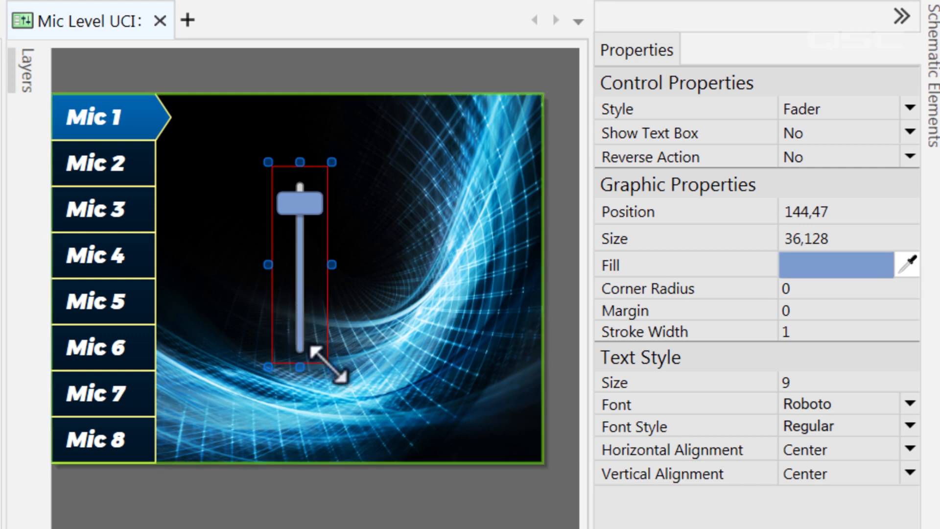
{"action": "left_click_drag", "start_coordinate": [329, 365], "coordinate": [383, 442]}
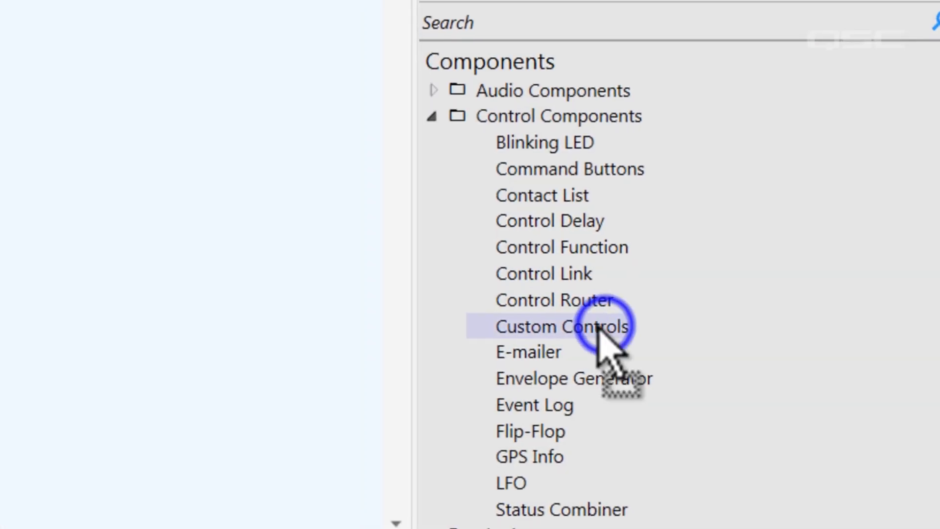
Step: Add a Custom Controls dB level knob with a customized range from -20 to 5
{"action": "left_click_drag", "start_coordinate": [562, 326], "coordinate": [170, 240]}
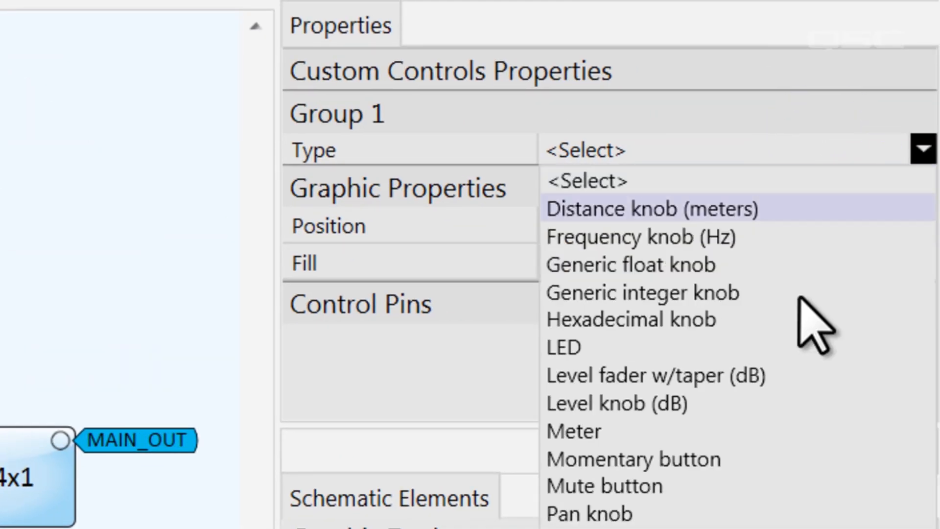
{"action": "left_click", "coordinate": [617, 401]}
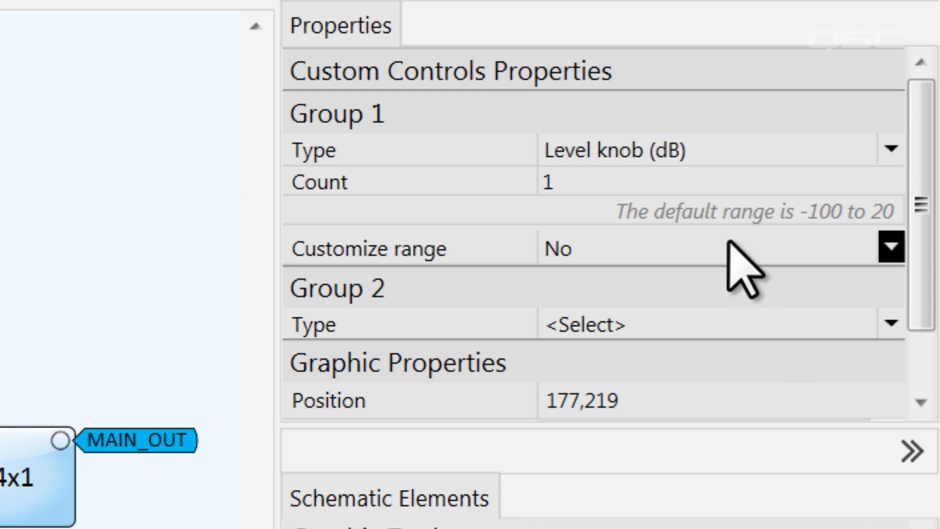
{"action": "left_click", "coordinate": [891, 248]}
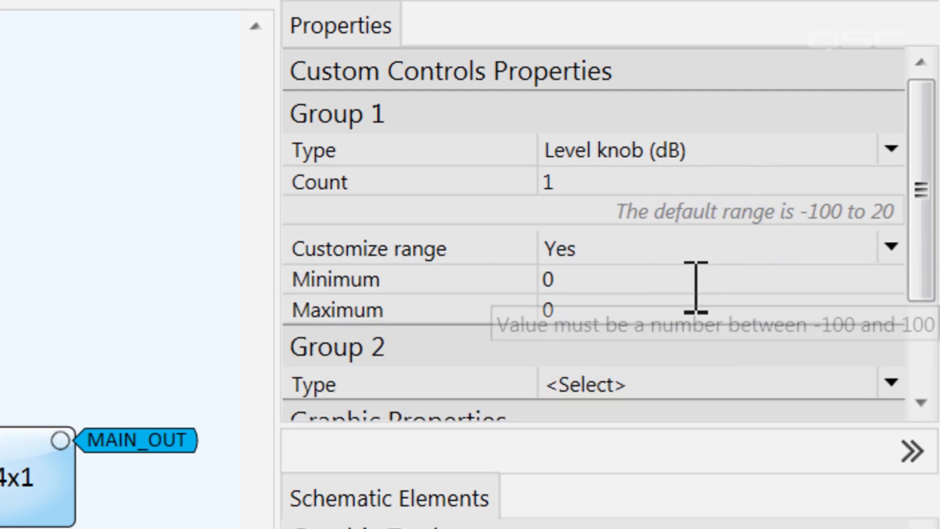
{"action": "type", "text": "-20"}
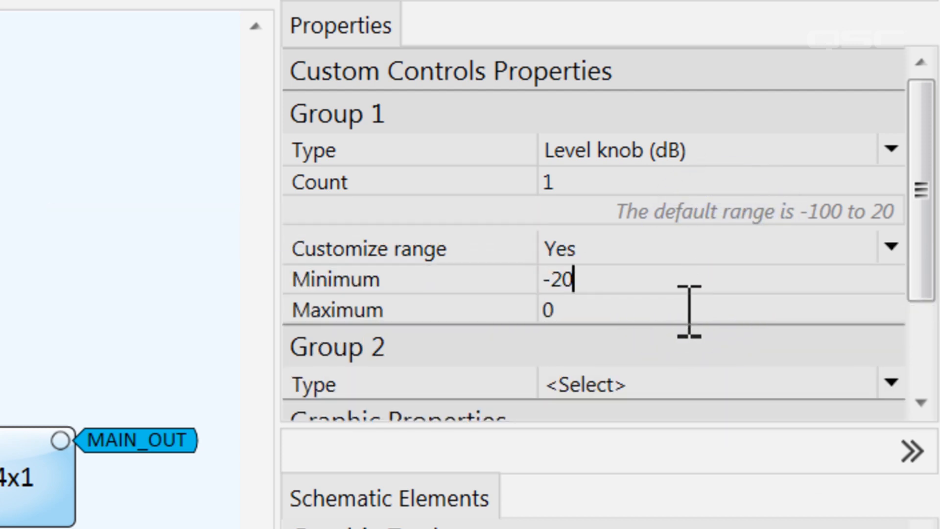
{"action": "type", "text": "5"}
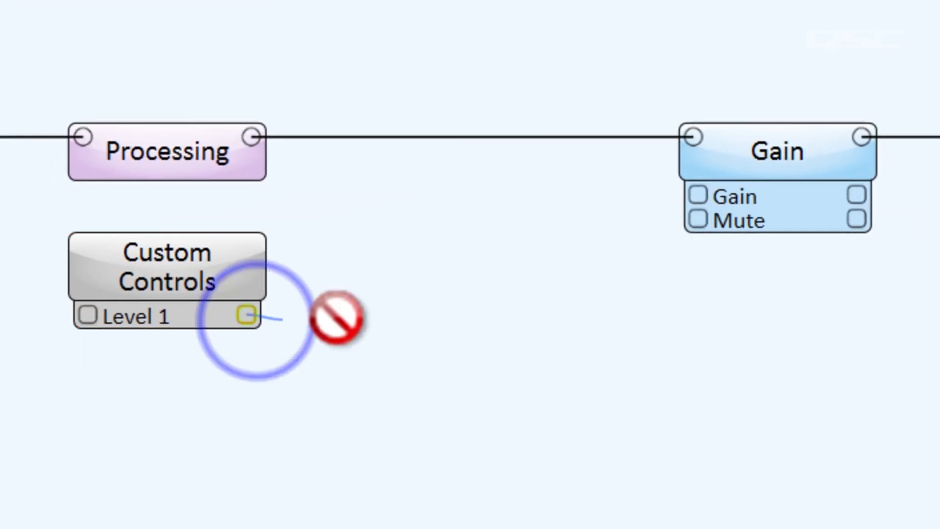
Step: Wire the Custom Controls Level 1 pin to the Gain block's Gain input and test it
{"action": "left_click_drag", "start_coordinate": [242, 311], "coordinate": [692, 193]}
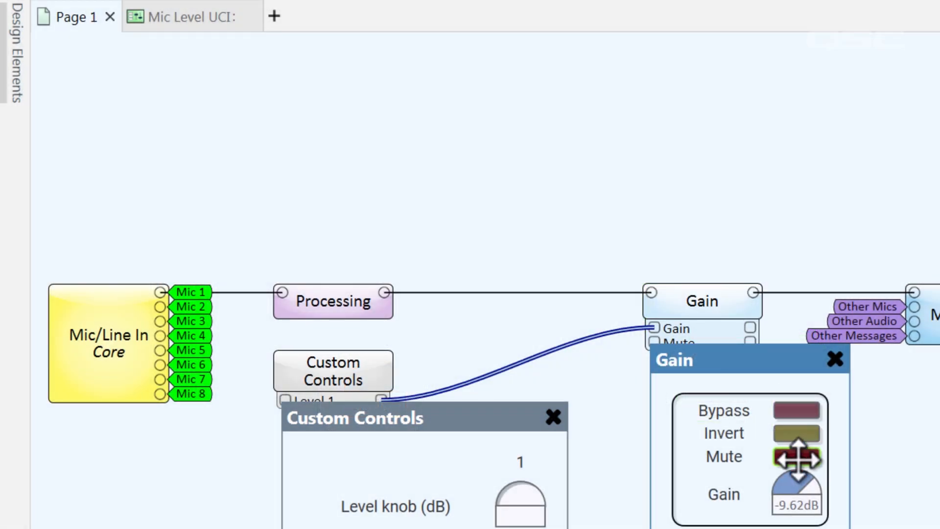
{"action": "left_click", "coordinate": [188, 16]}
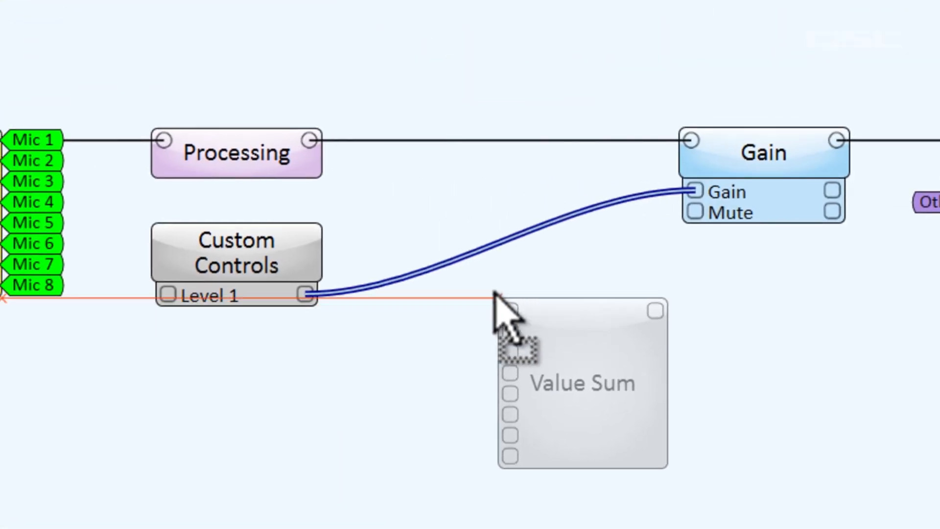
Step: Add a Position Equal control function fed by Level 1 and Toggle 1, driving Gain Mute
{"action": "left_click_drag", "start_coordinate": [578, 384], "coordinate": [531, 359]}
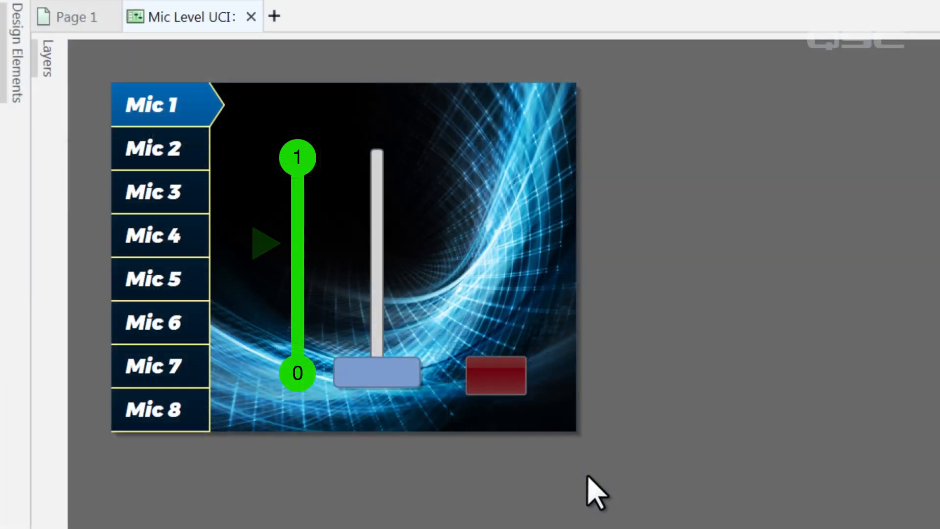
{"action": "left_click_drag", "start_coordinate": [263, 242], "coordinate": [263, 372]}
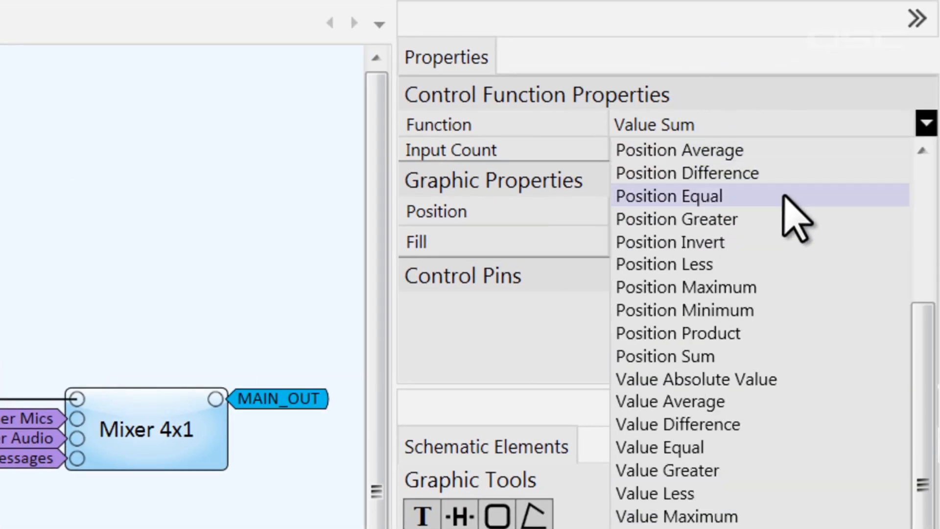
{"action": "left_click", "coordinate": [669, 196]}
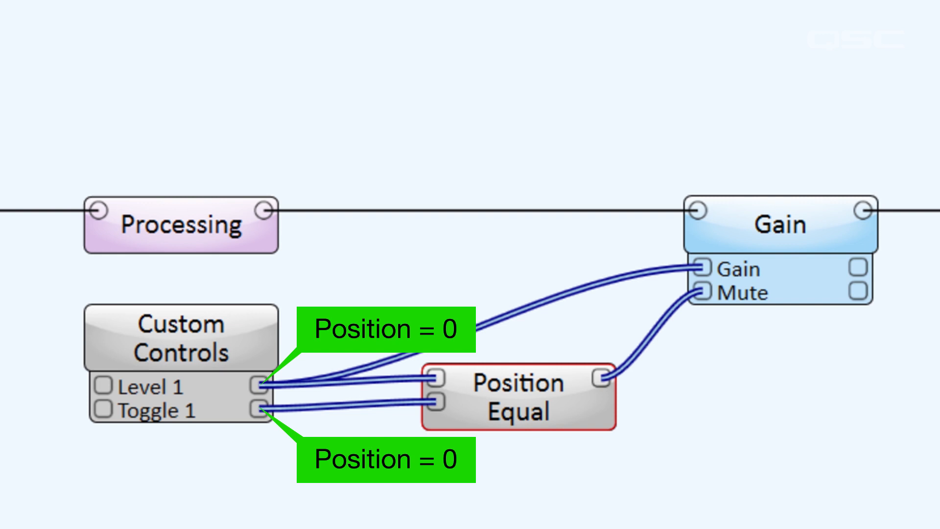
{"action": "left_click", "coordinate": [519, 396]}
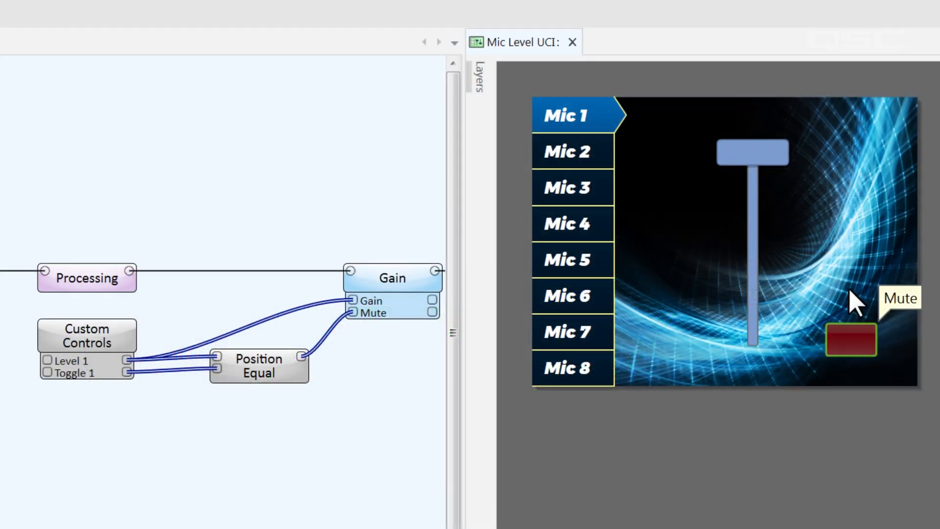
Step: Verify in emulation that the fader at -20 dB mutes Mic 1, raising unmutes, and Mute works
{"action": "left_click_drag", "start_coordinate": [753, 153], "coordinate": [753, 274]}
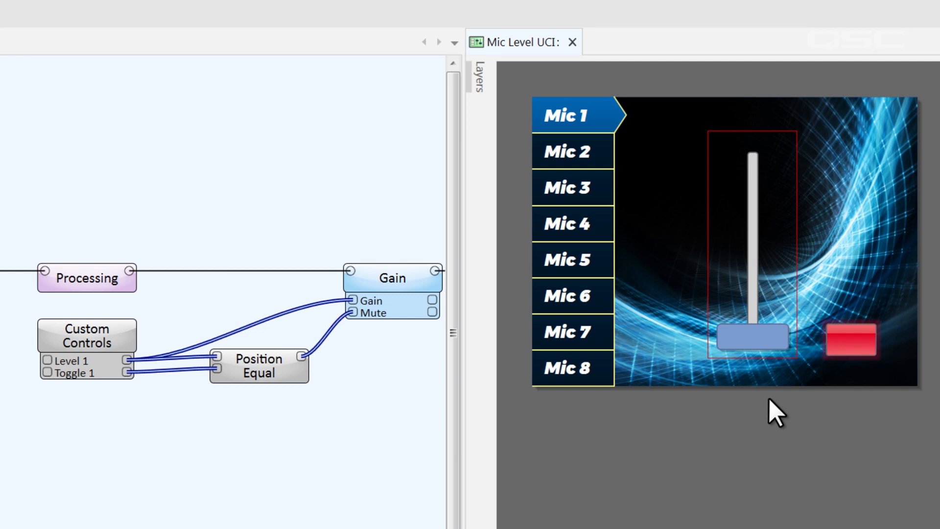
{"action": "left_click", "coordinate": [751, 338]}
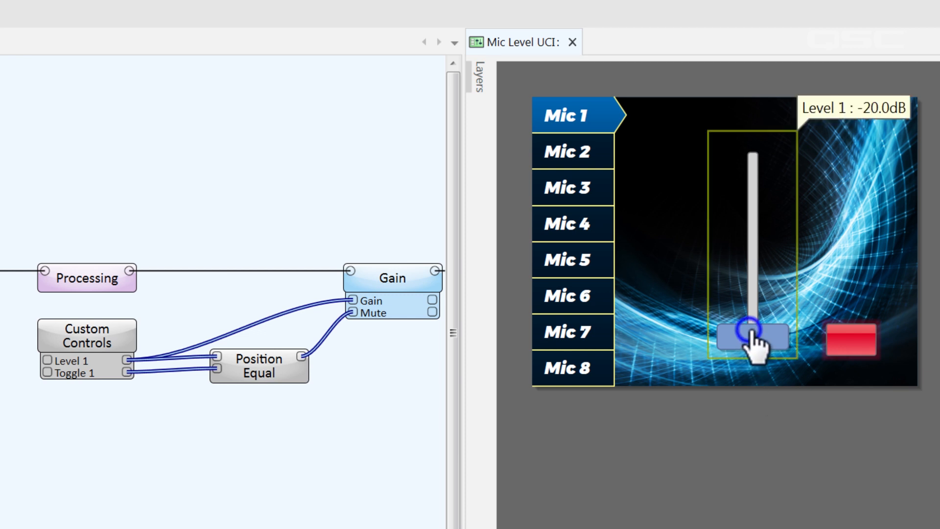
{"action": "left_click_drag", "start_coordinate": [749, 336], "coordinate": [749, 223]}
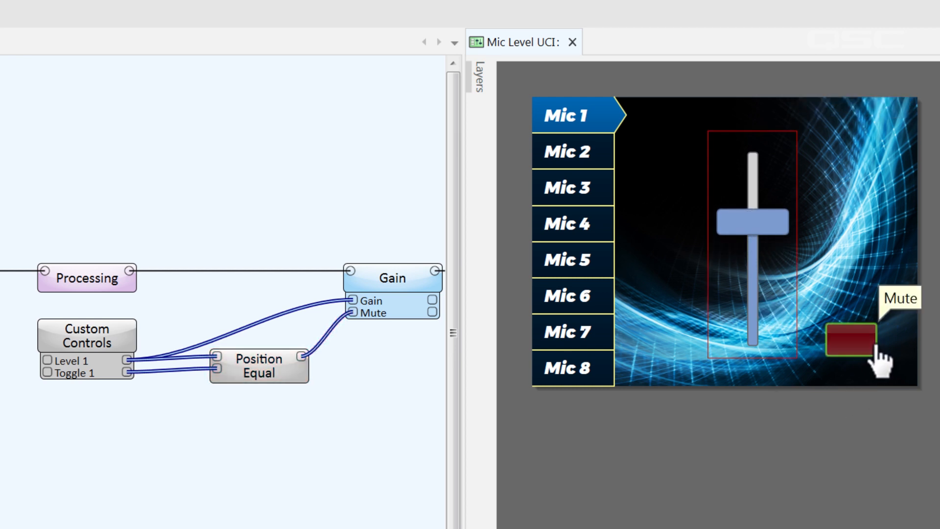
{"action": "left_click", "coordinate": [848, 339]}
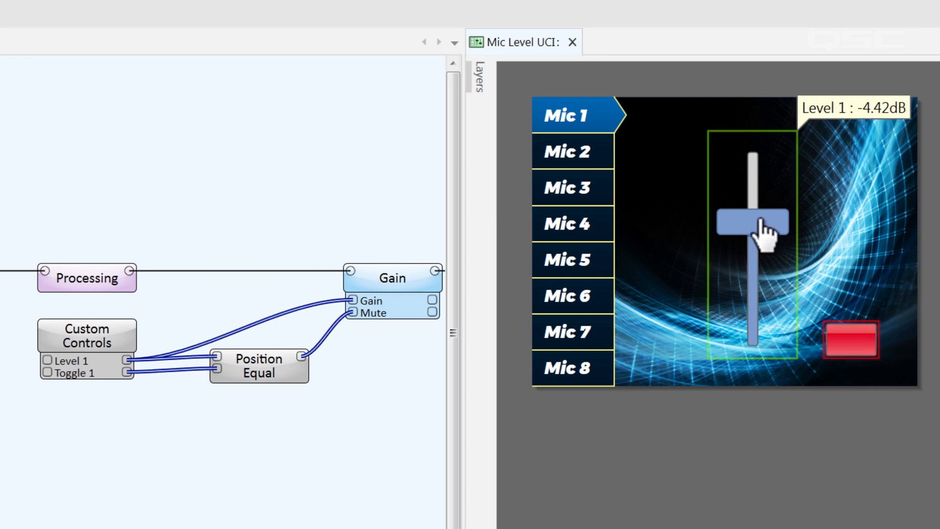
{"action": "left_click_drag", "start_coordinate": [752, 231], "coordinate": [752, 201]}
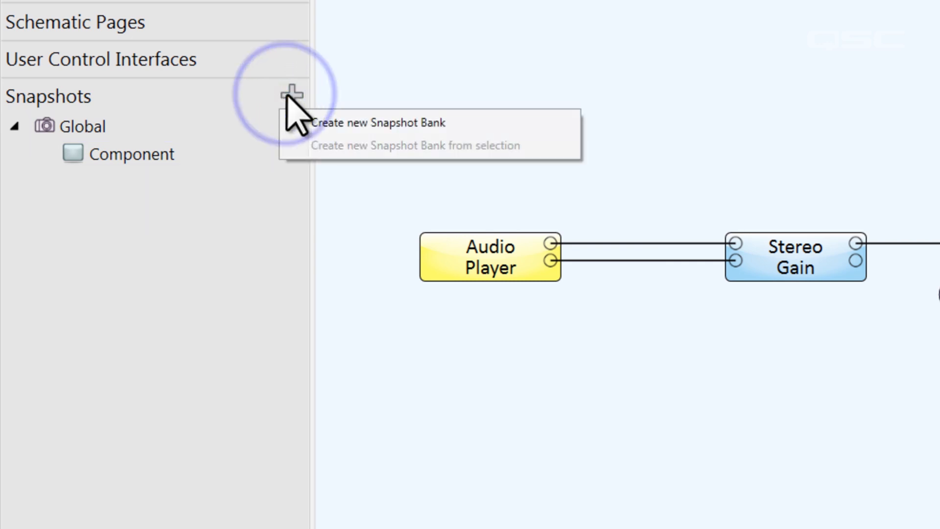
Step: Create a new snapshot bank and save the current Stereo Gain setting as snapshot 1
{"action": "left_click", "coordinate": [378, 123]}
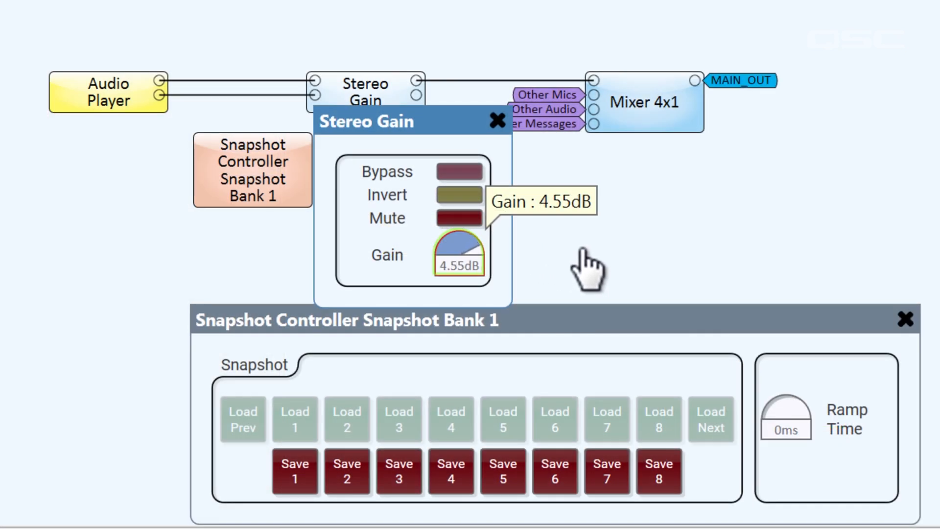
{"action": "left_click", "coordinate": [295, 418]}
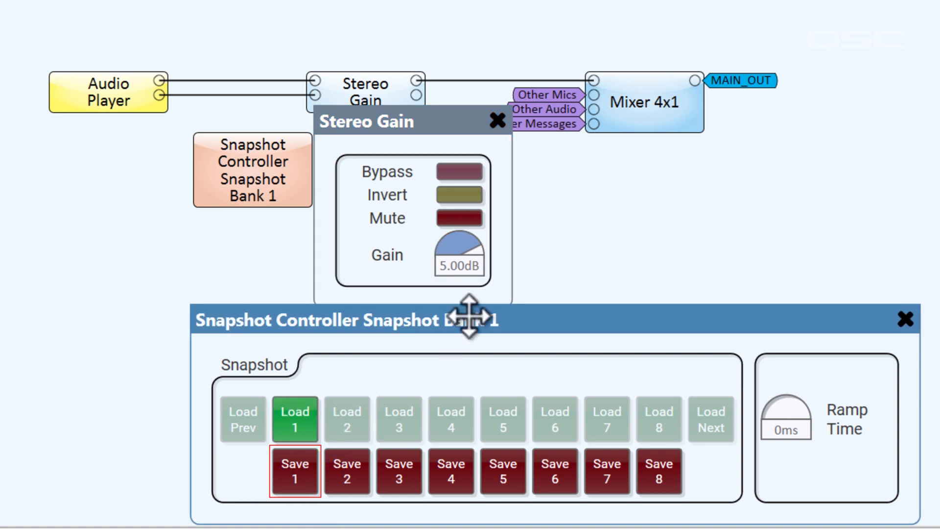
{"action": "left_click_drag", "start_coordinate": [458, 252], "coordinate": [458, 282]}
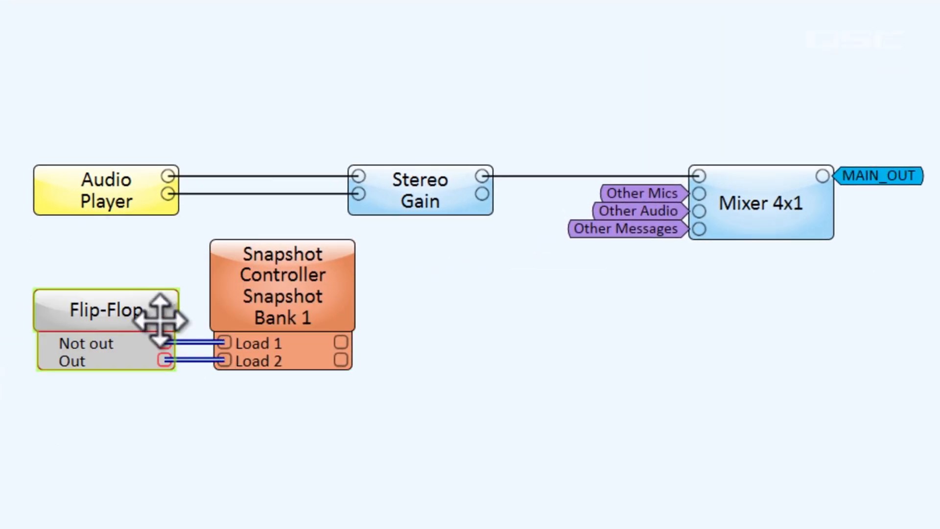
Step: Toggle the Flip-Flop's State so its outputs load snapshots 1 and 2
{"action": "double_click", "coordinate": [106, 308]}
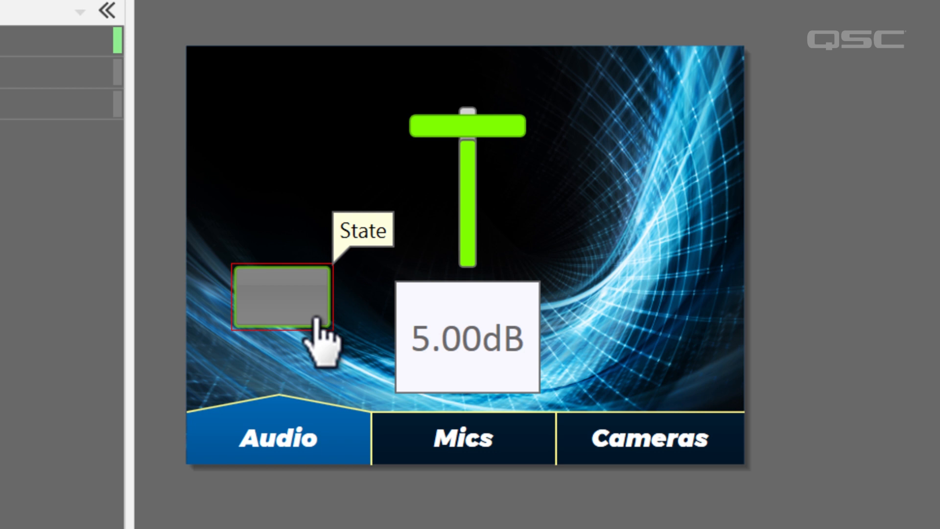
{"action": "left_click", "coordinate": [314, 314]}
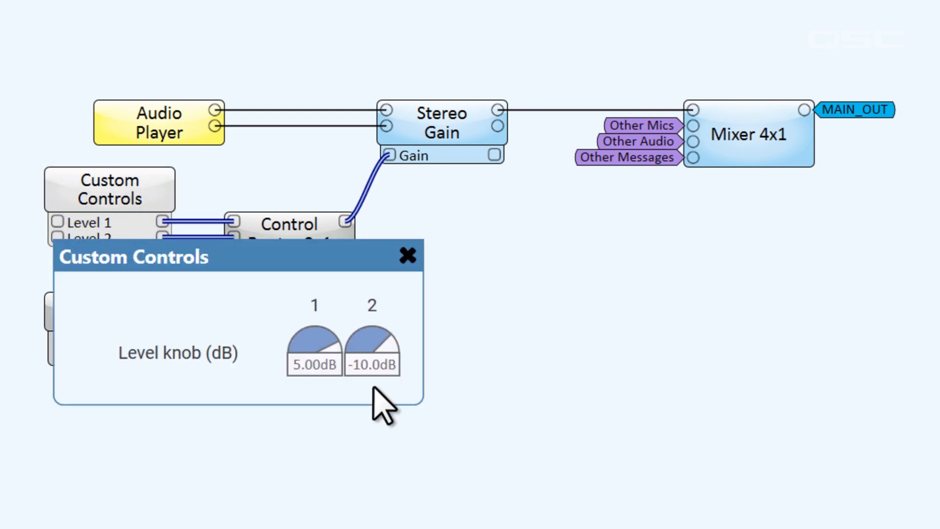
{"action": "mouse_move", "coordinate": [409, 255]}
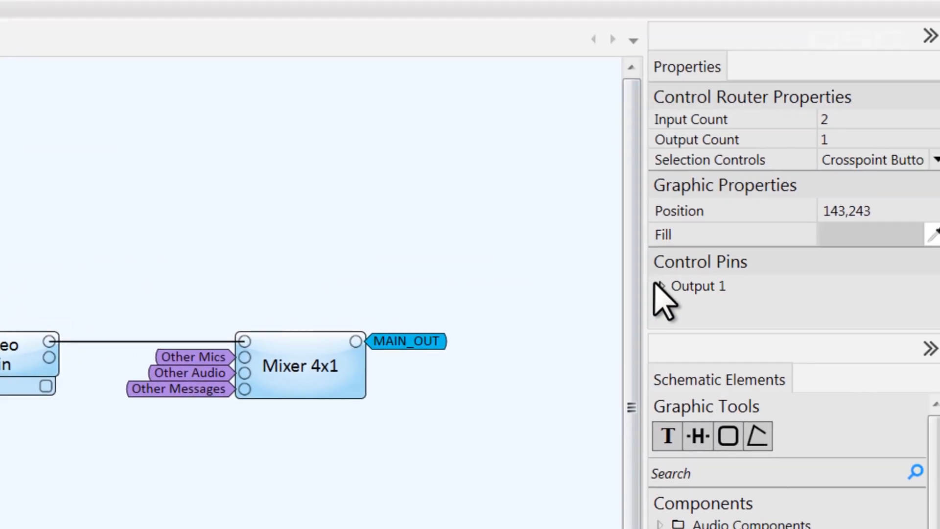
{"action": "left_click", "coordinate": [659, 285]}
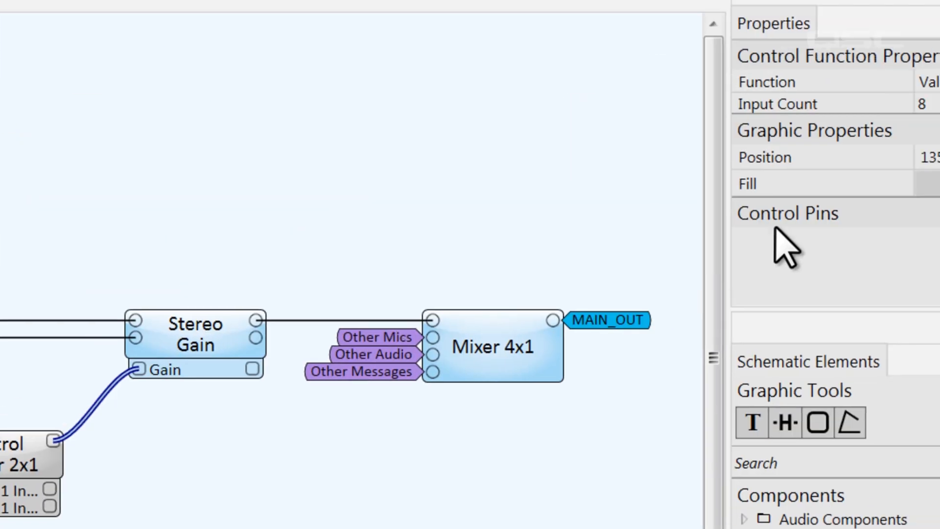
{"action": "left_click", "coordinate": [927, 138]}
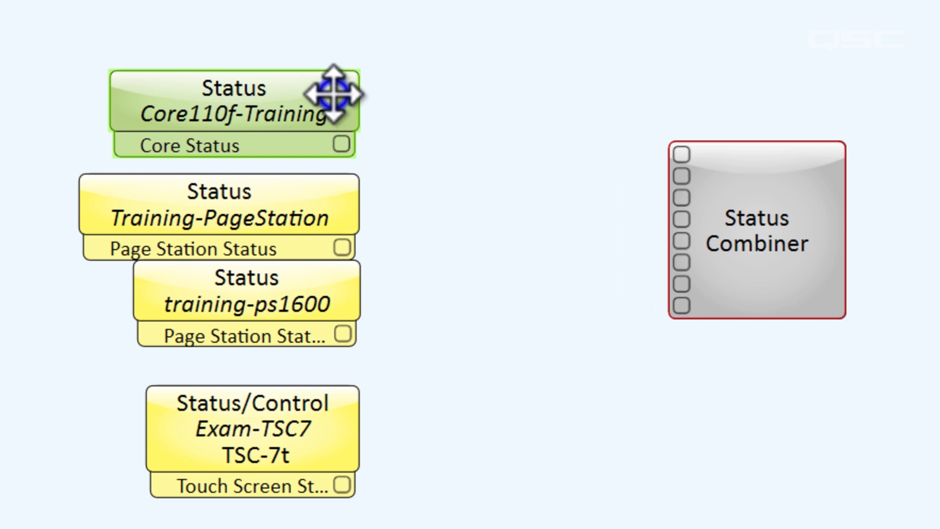
{"action": "double_click", "coordinate": [234, 111]}
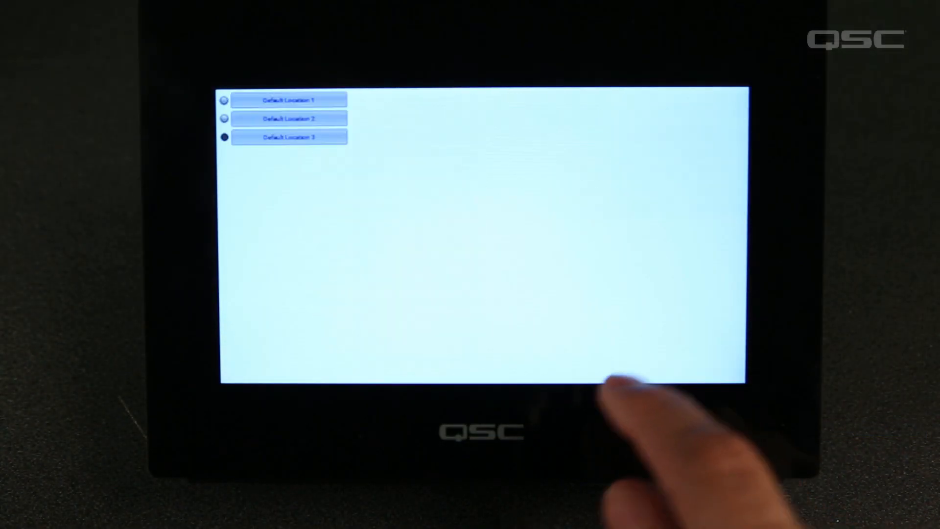
{"action": "left_click", "coordinate": [290, 137]}
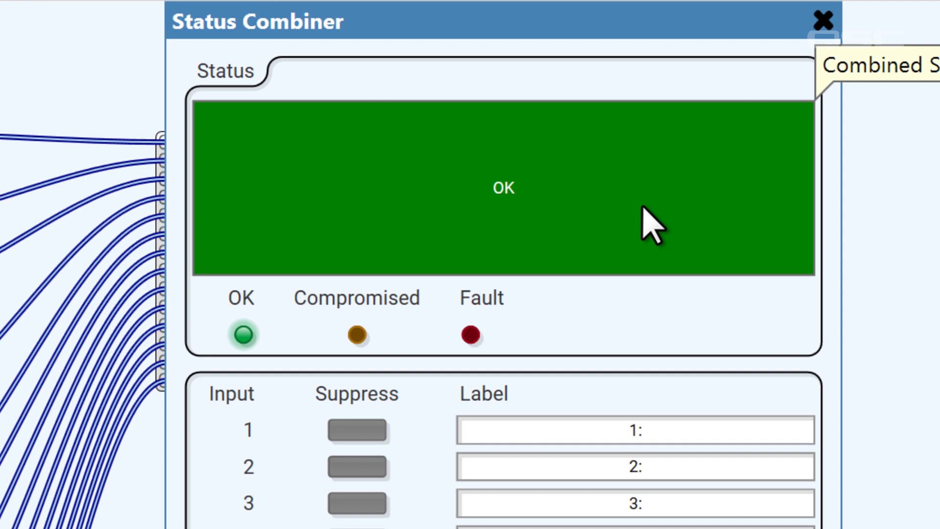
{"action": "mouse_move", "coordinate": [646, 300]}
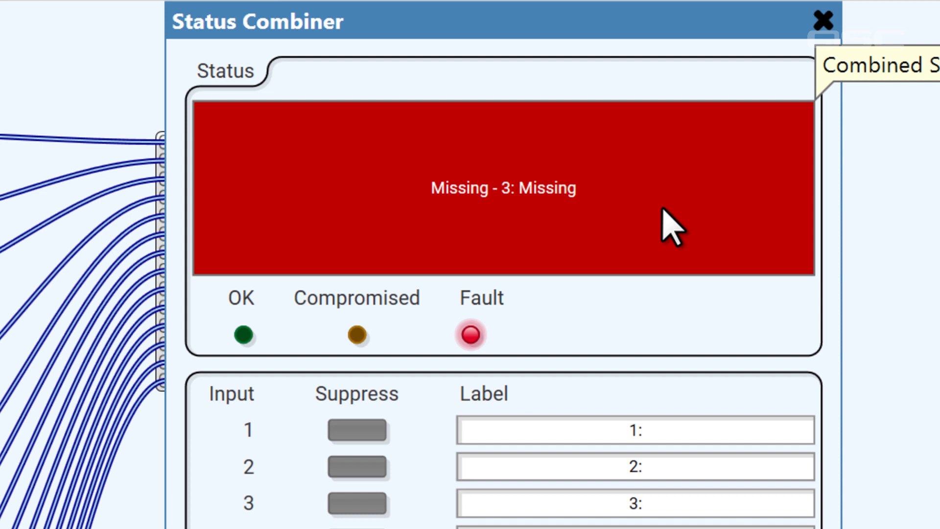
Step: Label Status Combiner inputs 1–3 Core, PS1 and PS2 and suppress input 3 faults
{"action": "type", "text": "c"}
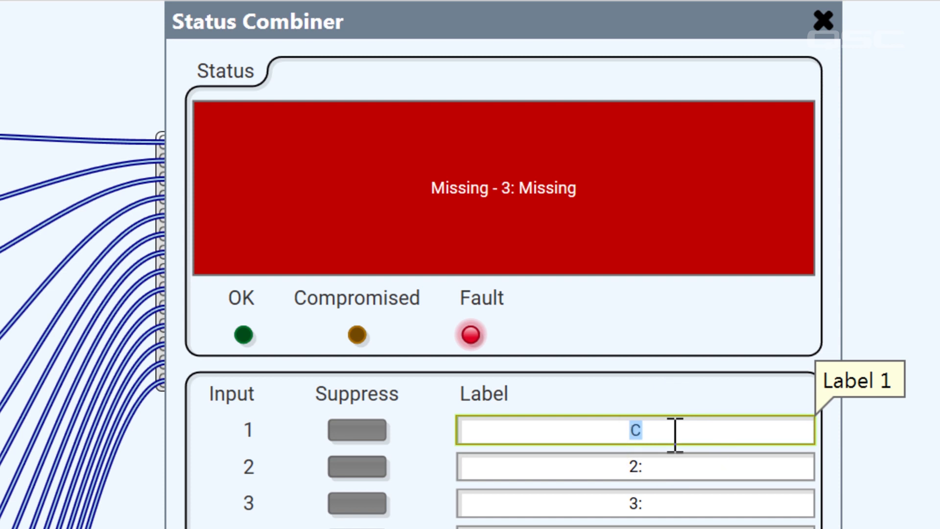
{"action": "type", "text": "PS1"}
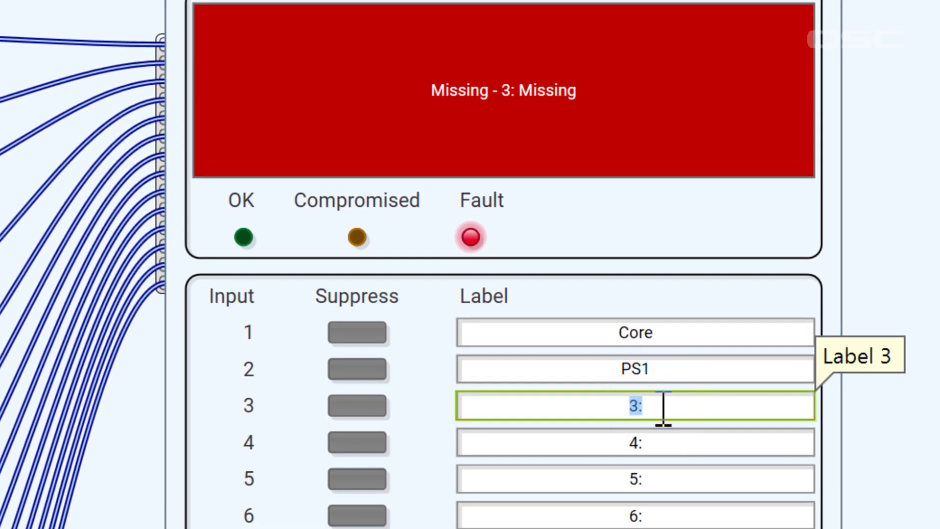
{"action": "type", "text": "PS2"}
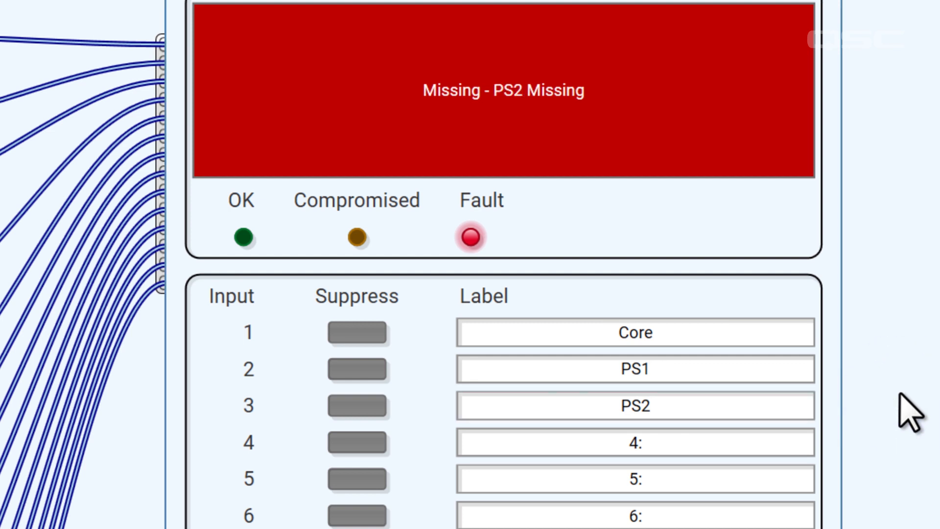
{"action": "mouse_move", "coordinate": [530, 144]}
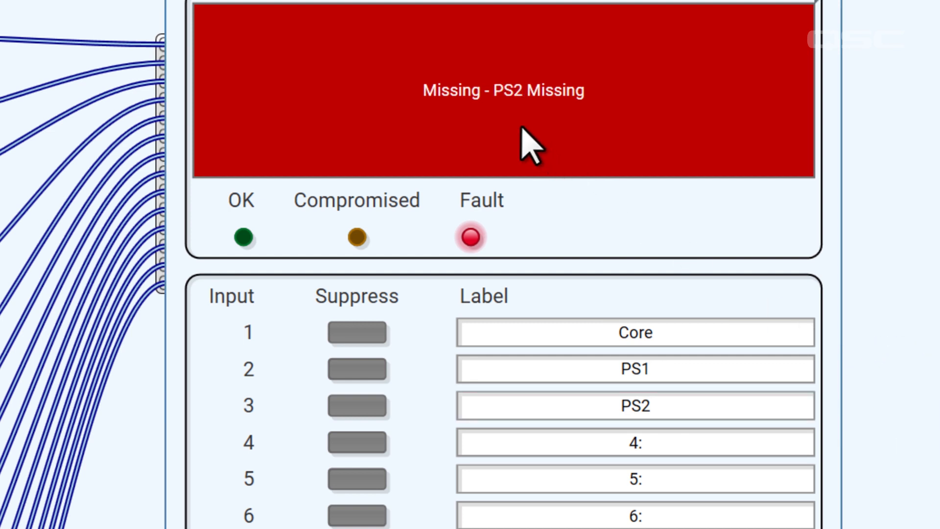
{"action": "left_click", "coordinate": [356, 406]}
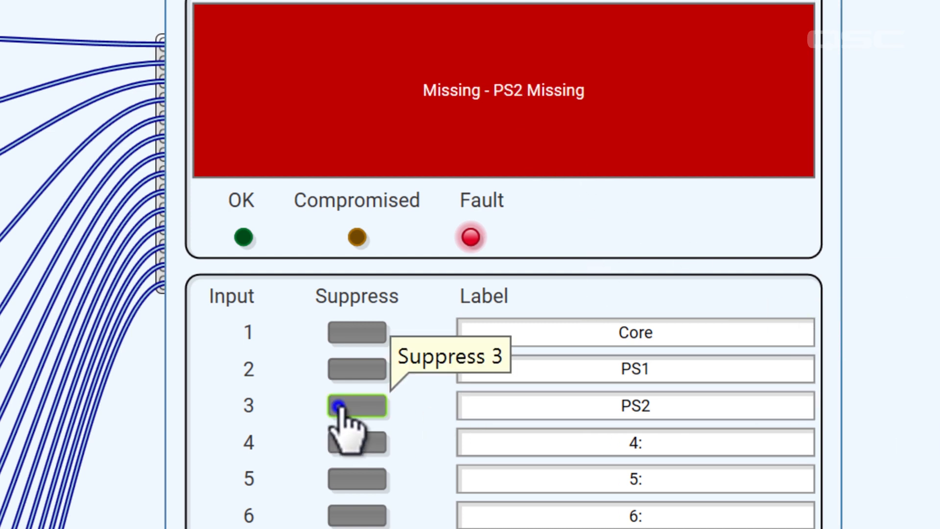
{"action": "left_click", "coordinate": [355, 406]}
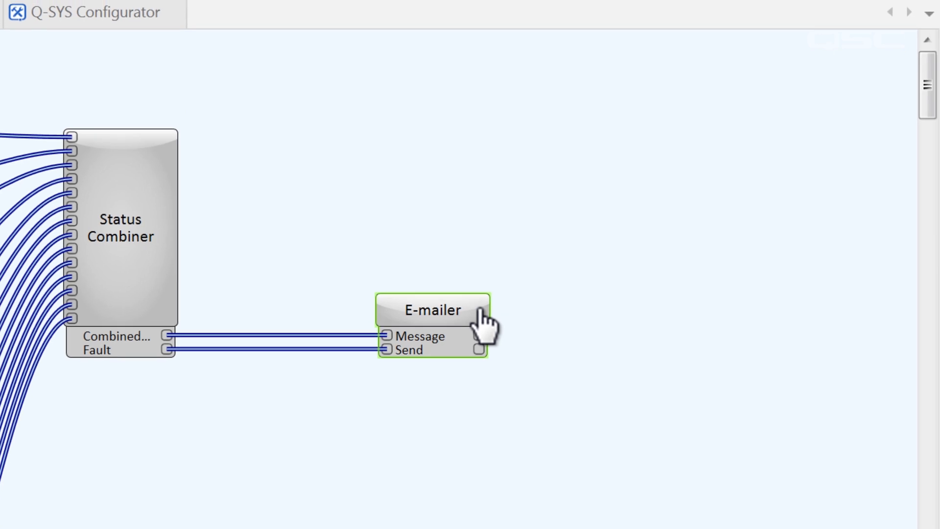
Step: Check the E-mailer's Message field shows the combined fault Missing - PS2 Missing
{"action": "double_click", "coordinate": [433, 309]}
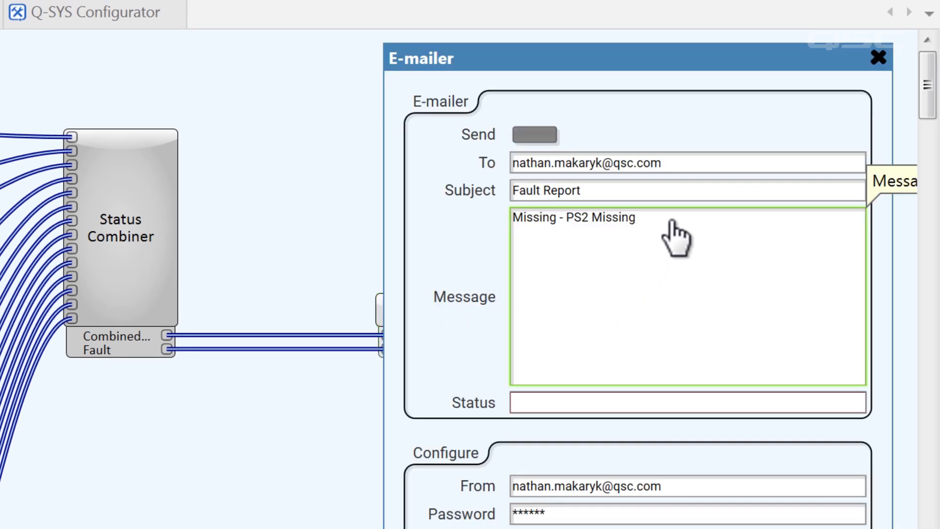
{"action": "mouse_move", "coordinate": [599, 240]}
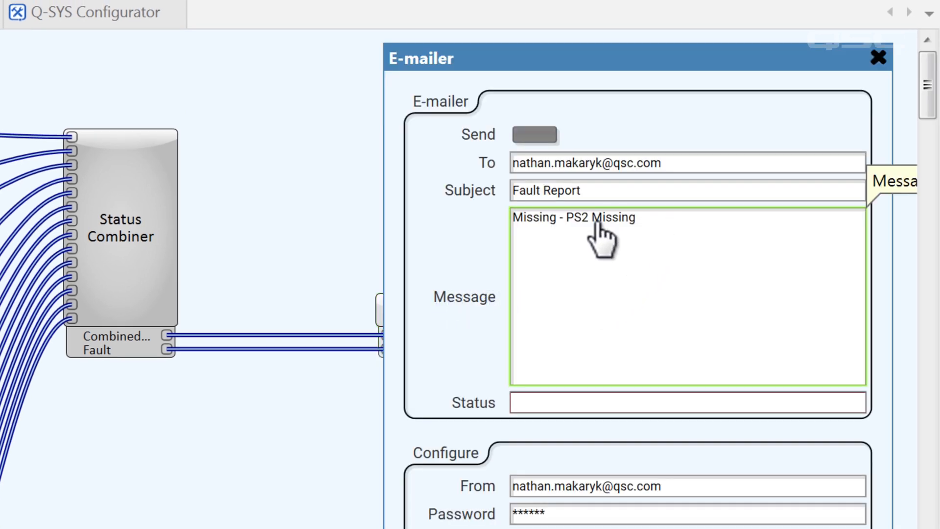
{"action": "left_click", "coordinate": [120, 228]}
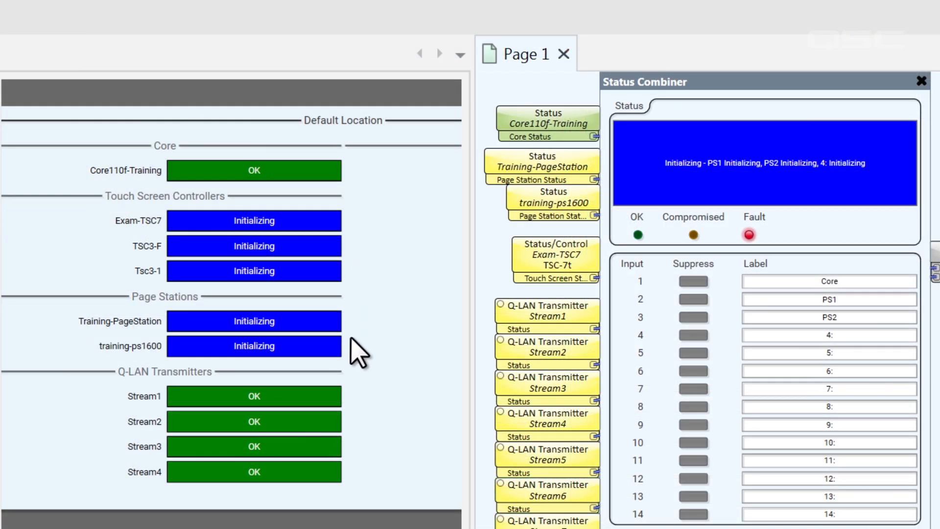
{"action": "mouse_move", "coordinate": [776, 246]}
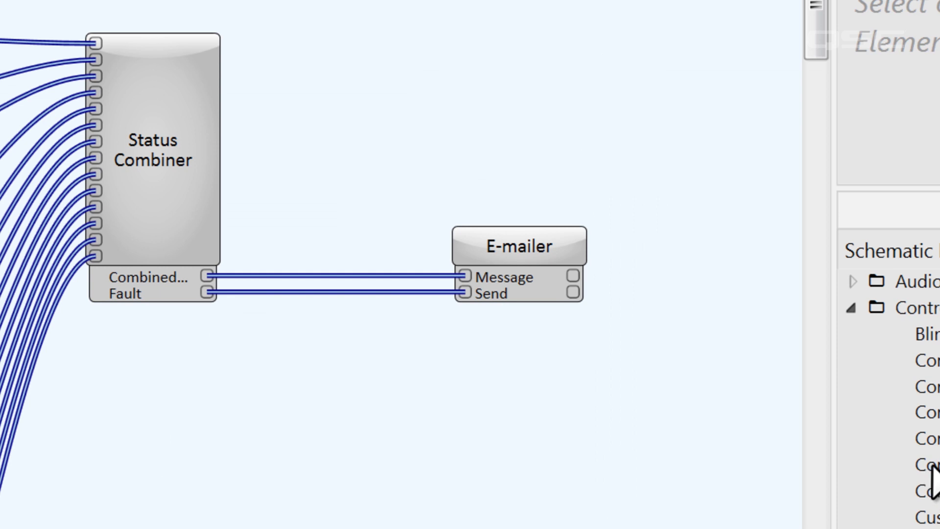
Step: Add a Control Delay with Max Delay 30 and a Logic AND gating the Fault into Send
{"action": "left_click", "coordinate": [153, 150]}
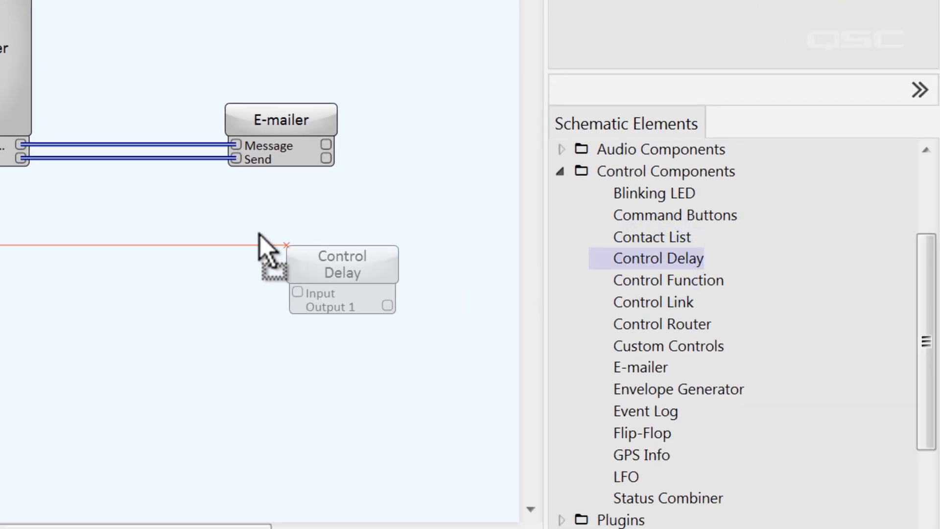
{"action": "left_click_drag", "start_coordinate": [342, 263], "coordinate": [116, 197]}
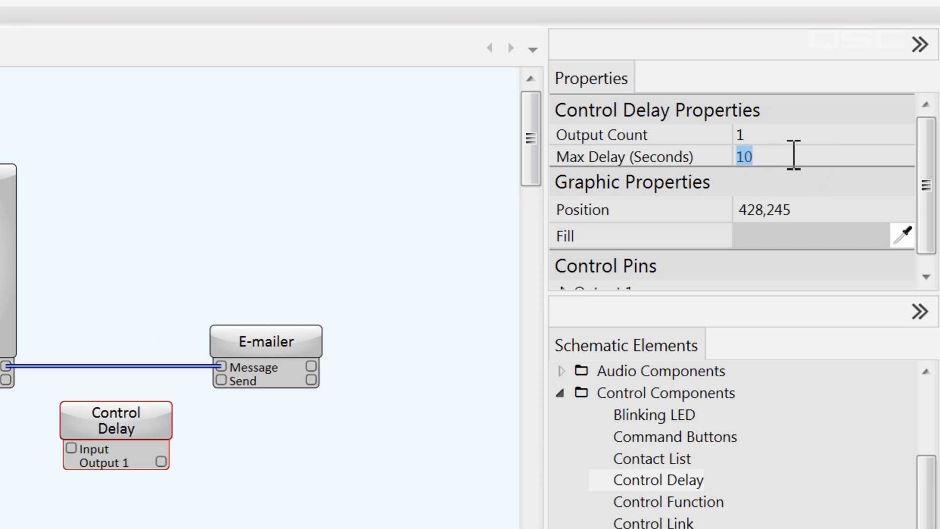
{"action": "type", "text": "30"}
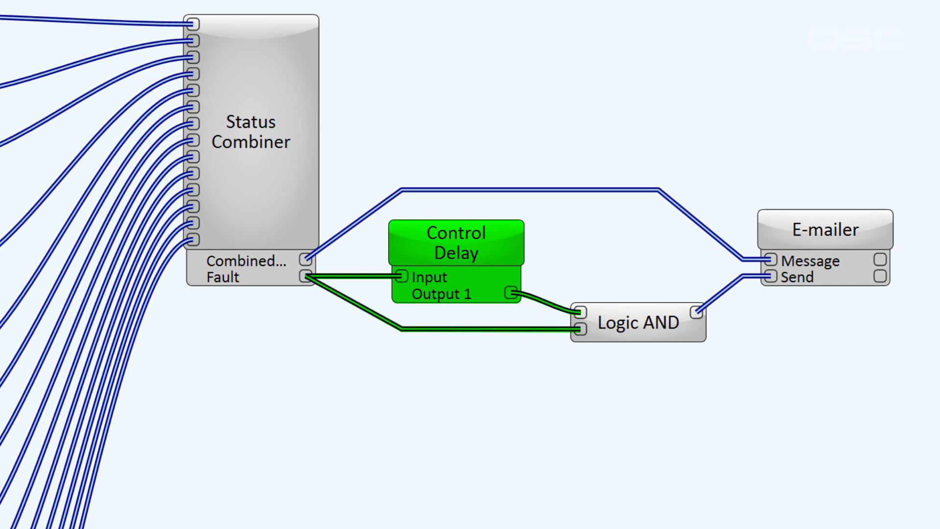
{"action": "left_click", "coordinate": [637, 322]}
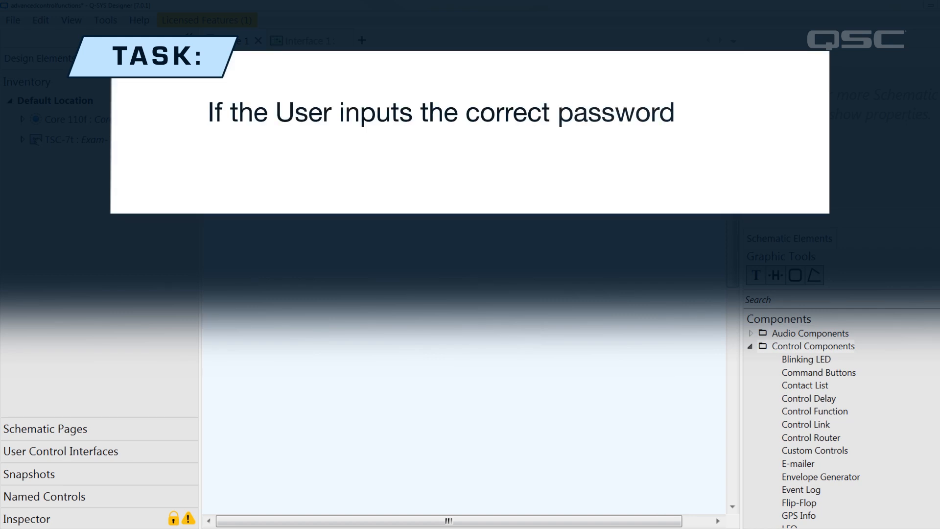
Step: Note that pressing ENTER with the correct password should change the UCI page
{"action": "type", "text": "and presses enter, the"}
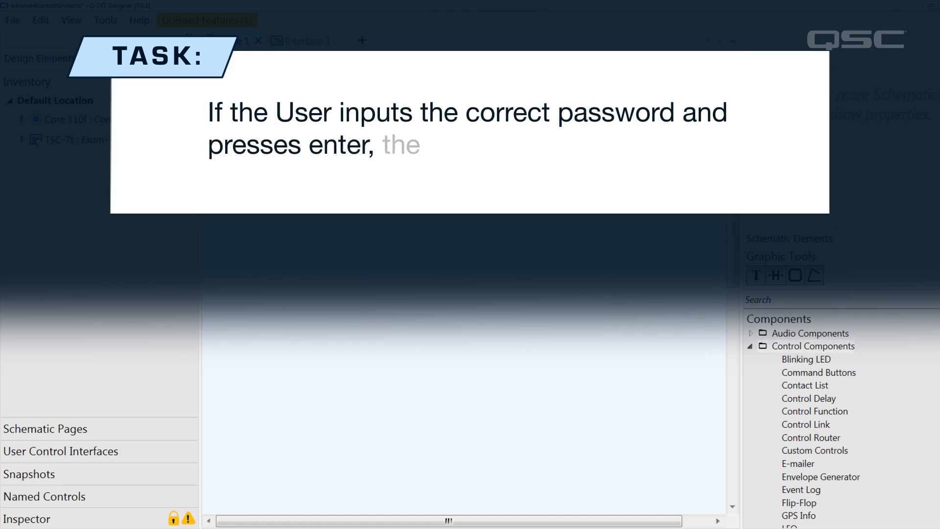
{"action": "type", "text": "the UCI page should change."}
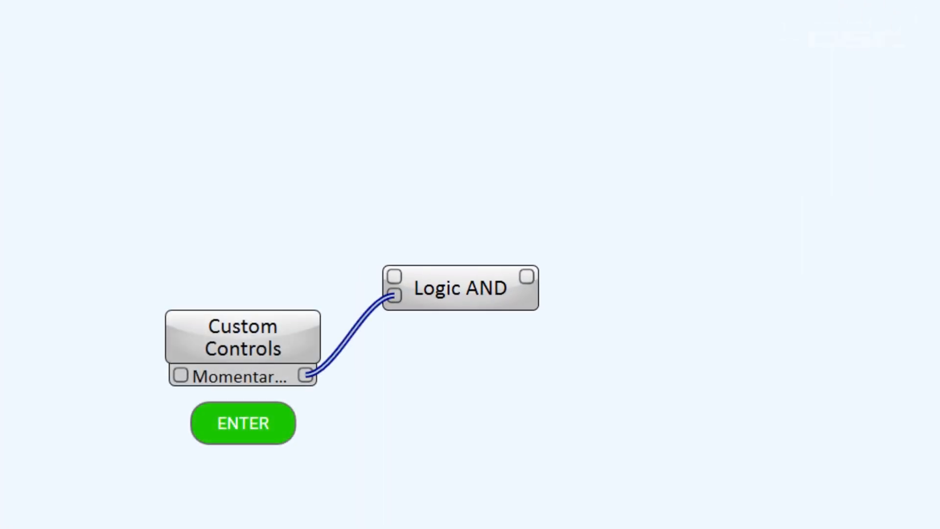
Step: Place the Softphone-1 Status/Control block from the Inventory onto the schematic
{"action": "left_click", "coordinate": [242, 423]}
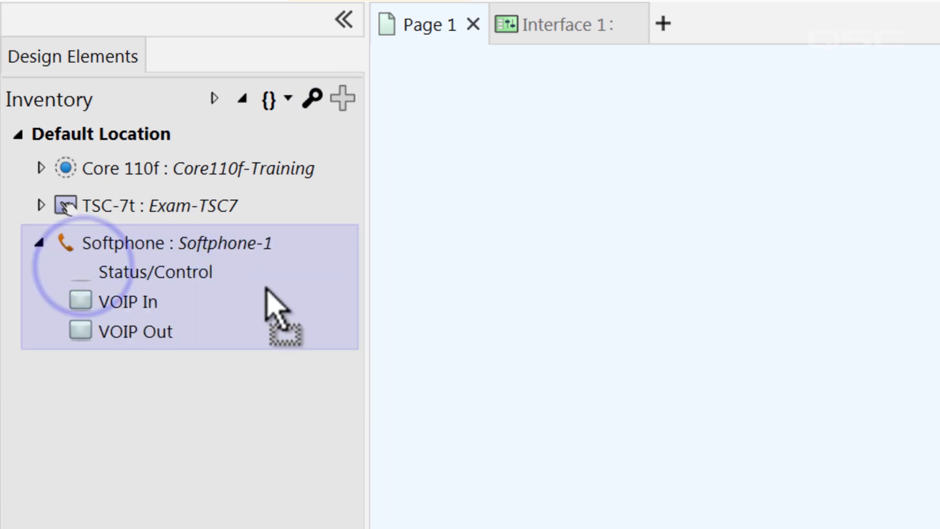
{"action": "left_click_drag", "start_coordinate": [154, 272], "coordinate": [757, 82]}
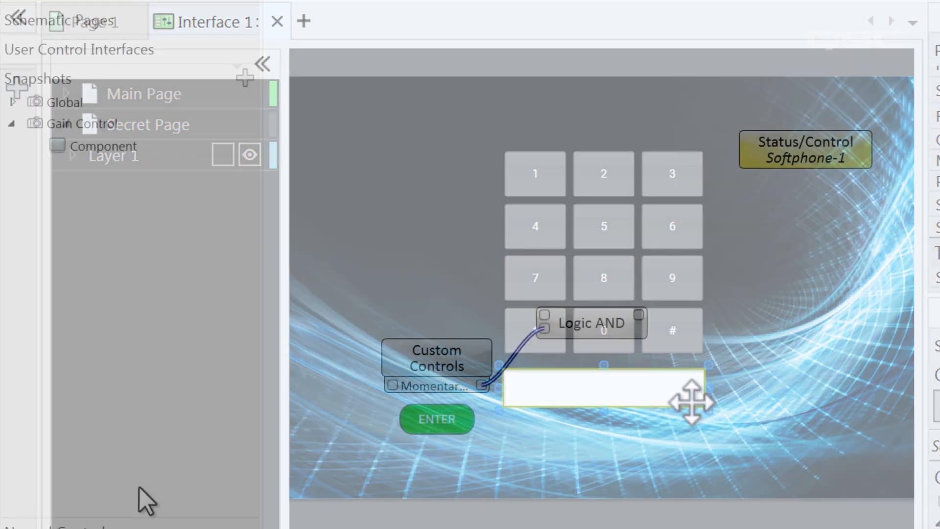
Step: Create Snapshot Bank 1 with the softphone dial string and expose the controller's Match pin
{"action": "left_click", "coordinate": [245, 77]}
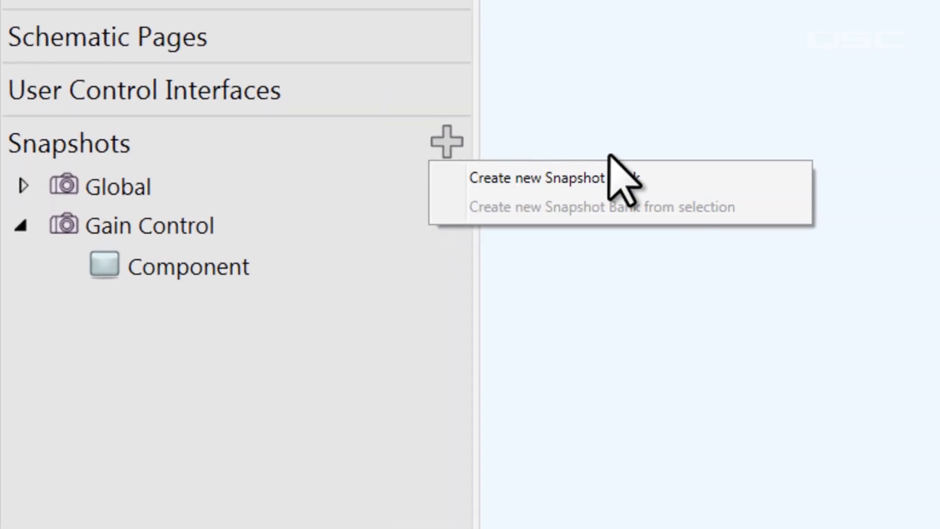
{"action": "left_click", "coordinate": [536, 177]}
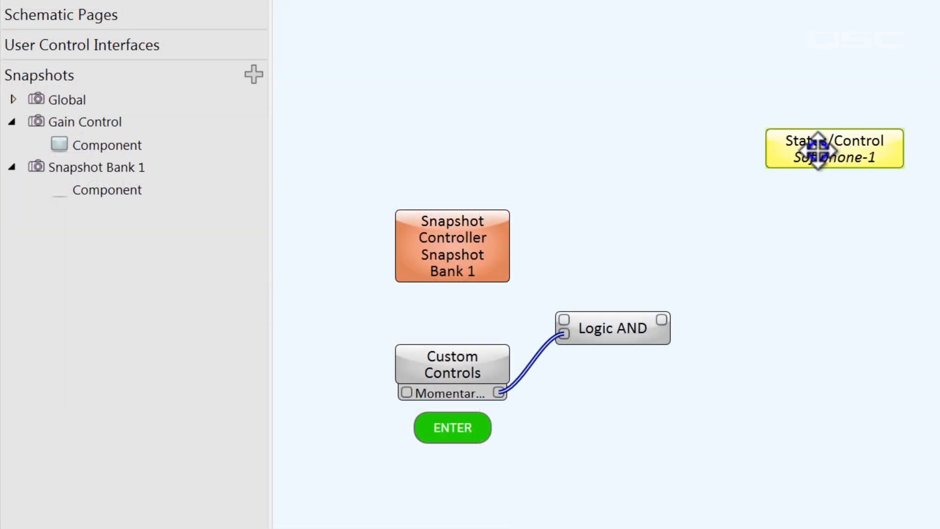
{"action": "double_click", "coordinate": [833, 148]}
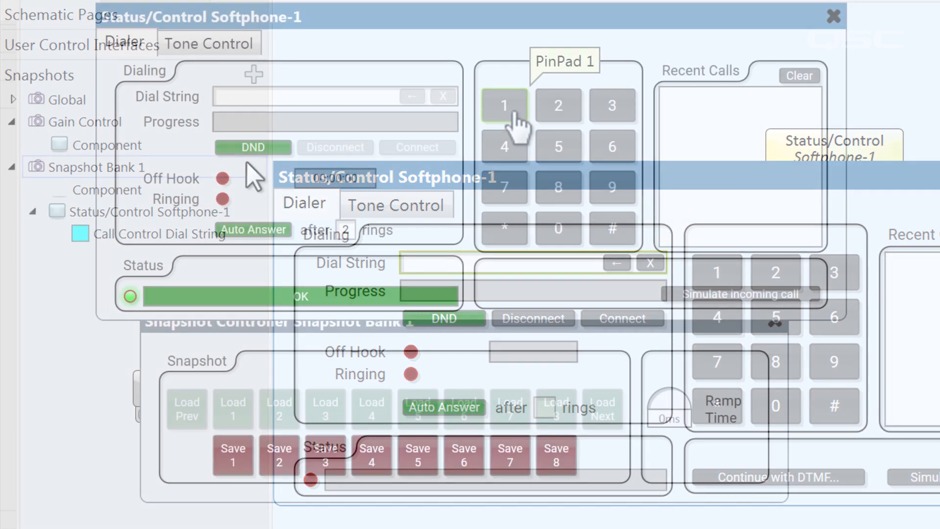
{"action": "left_click", "coordinate": [503, 145]}
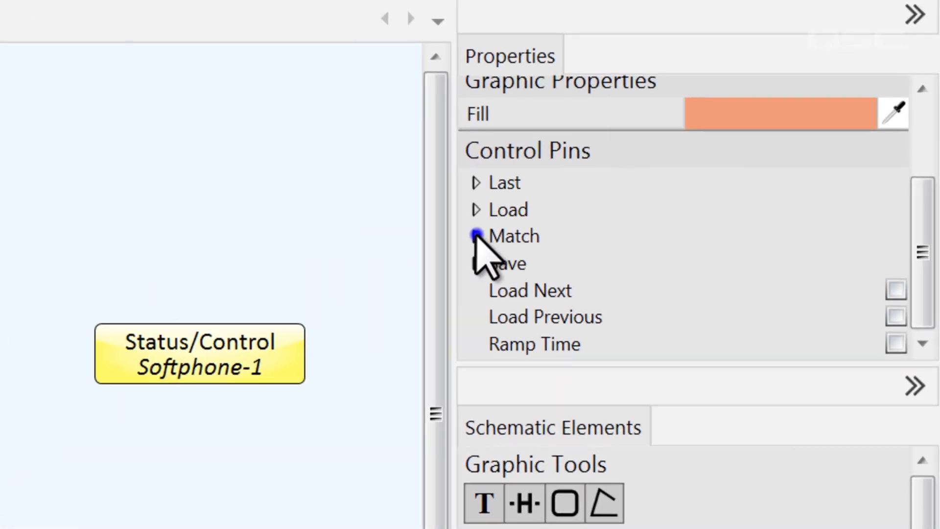
{"action": "left_click", "coordinate": [476, 234]}
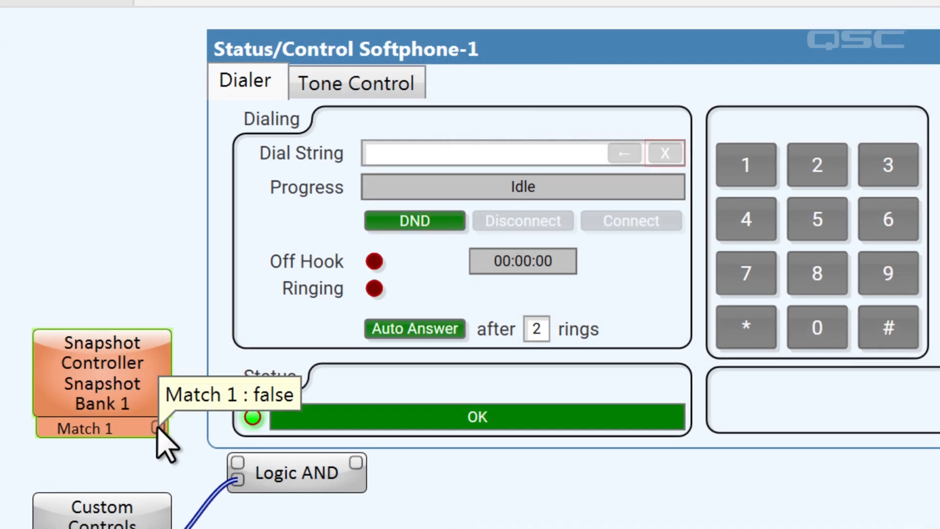
Step: Dial the first passcode digits 1 and 2 on the softphone keypad
{"action": "left_click", "coordinate": [817, 165]}
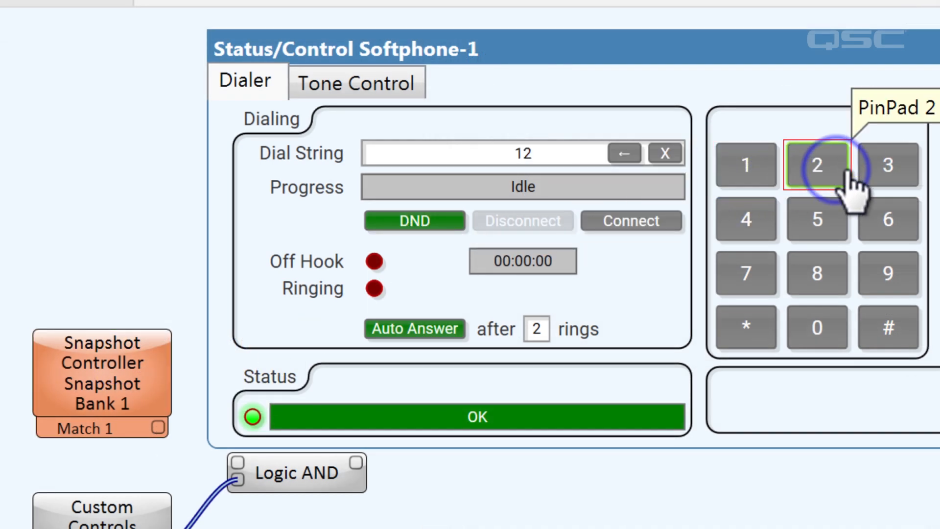
{"action": "left_click", "coordinate": [817, 217]}
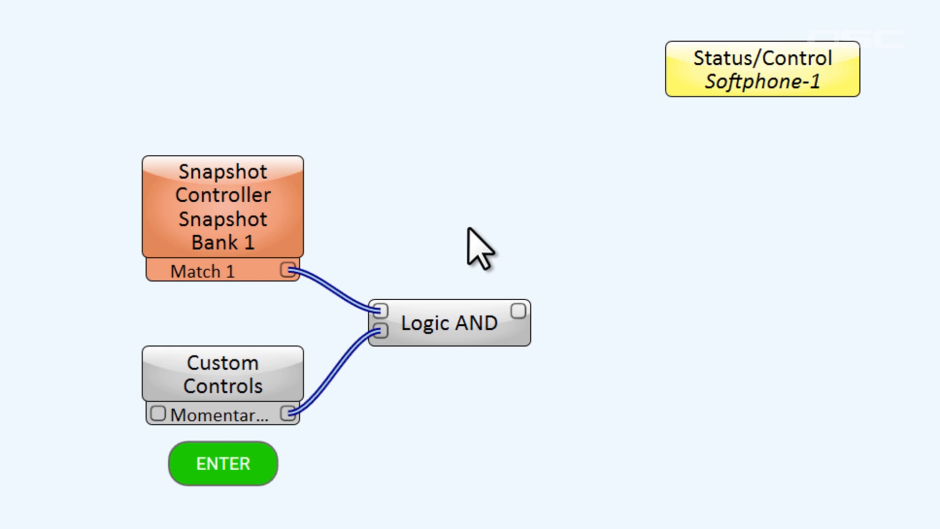
Step: Create Snapshot Bank 2 and save TSC-7t page 'Secret Page' as its snapshot 1
{"action": "left_click", "coordinate": [360, 111]}
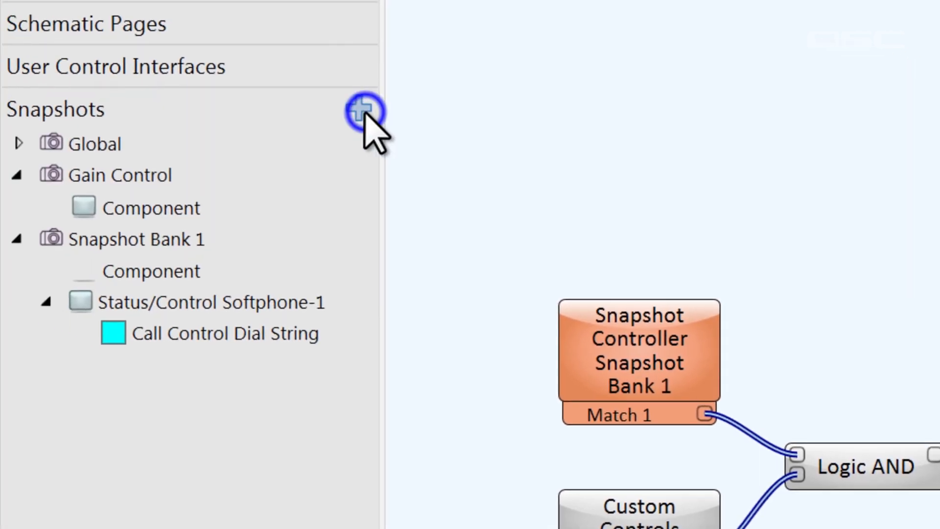
{"action": "left_click", "coordinate": [358, 111]}
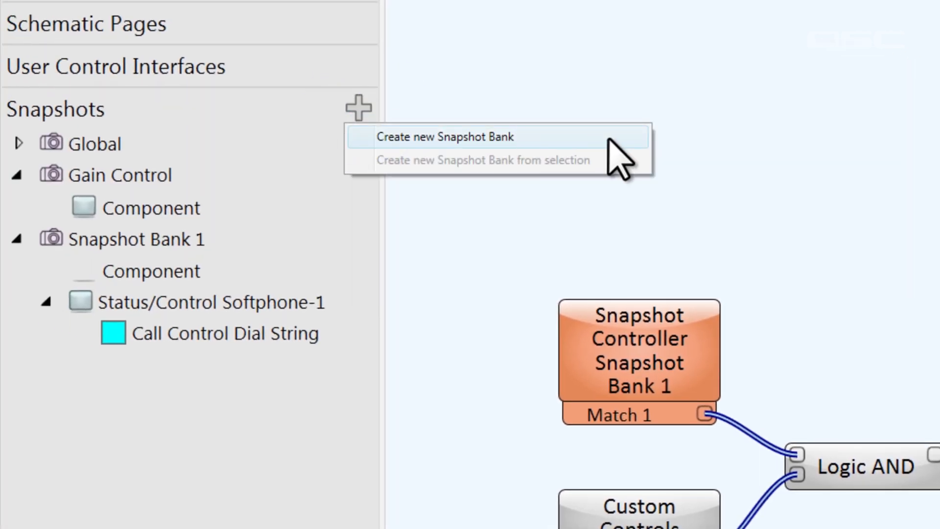
{"action": "left_click", "coordinate": [444, 137]}
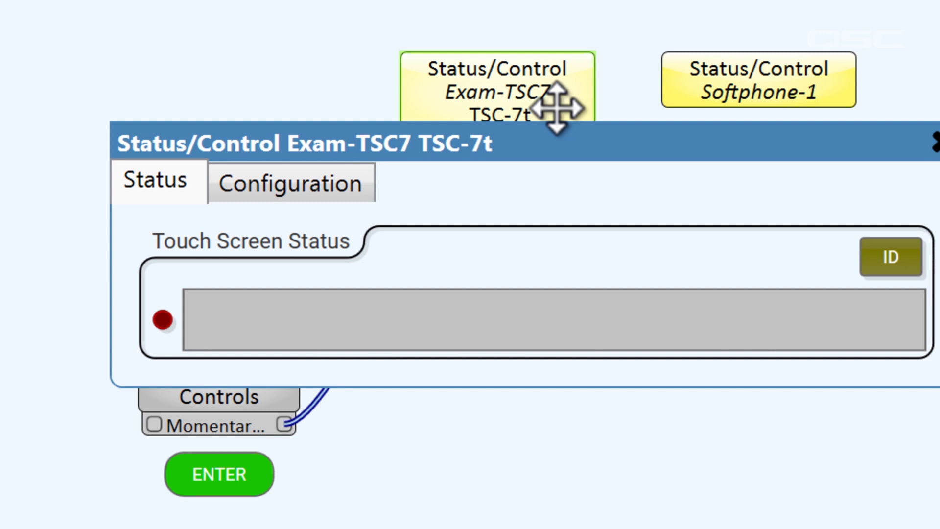
{"action": "left_click", "coordinate": [291, 183]}
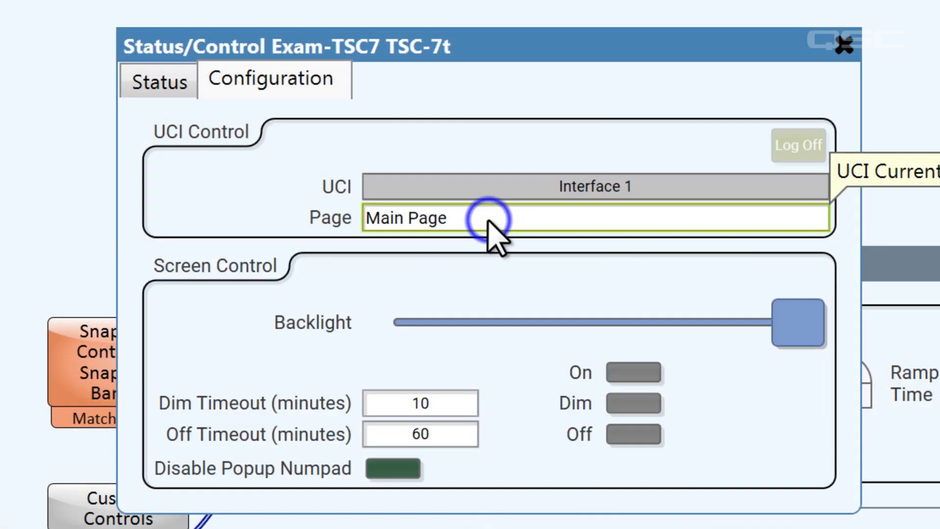
{"action": "type", "text": "Secret Page"}
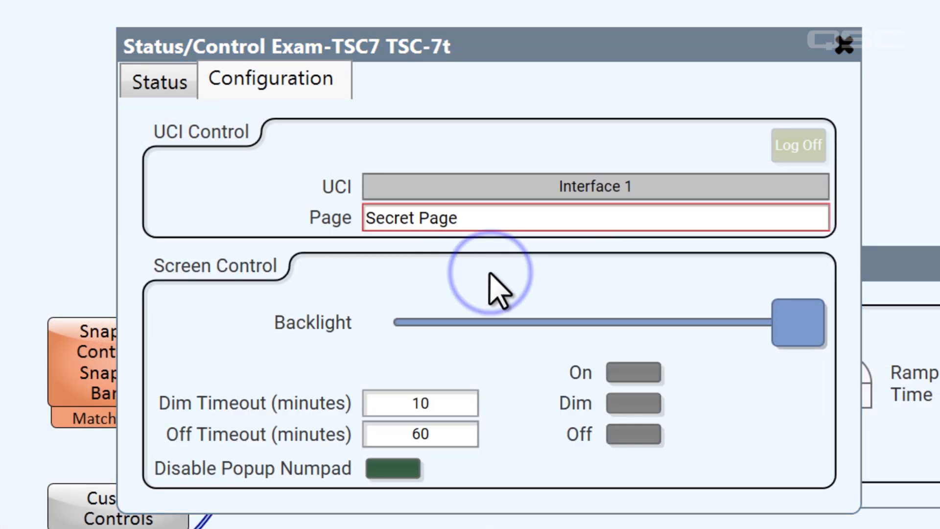
{"action": "left_click", "coordinate": [256, 445]}
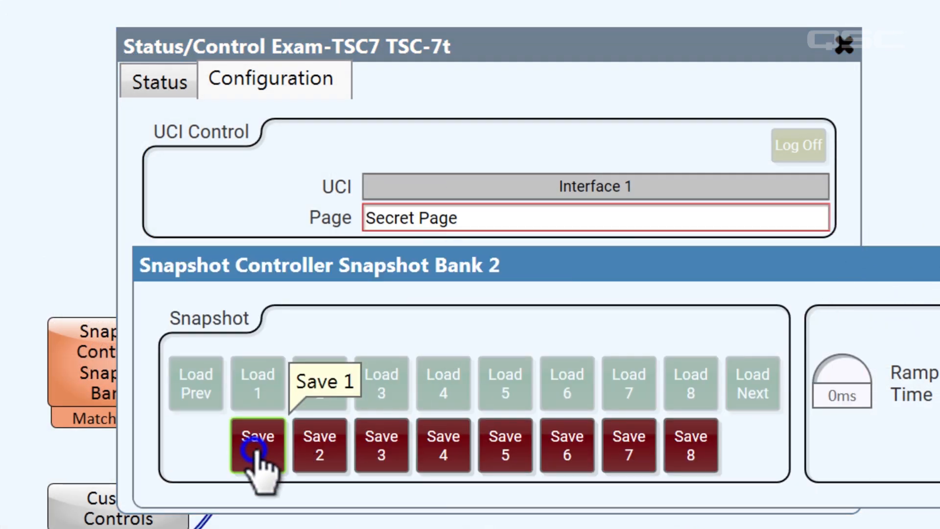
{"action": "left_click", "coordinate": [258, 446]}
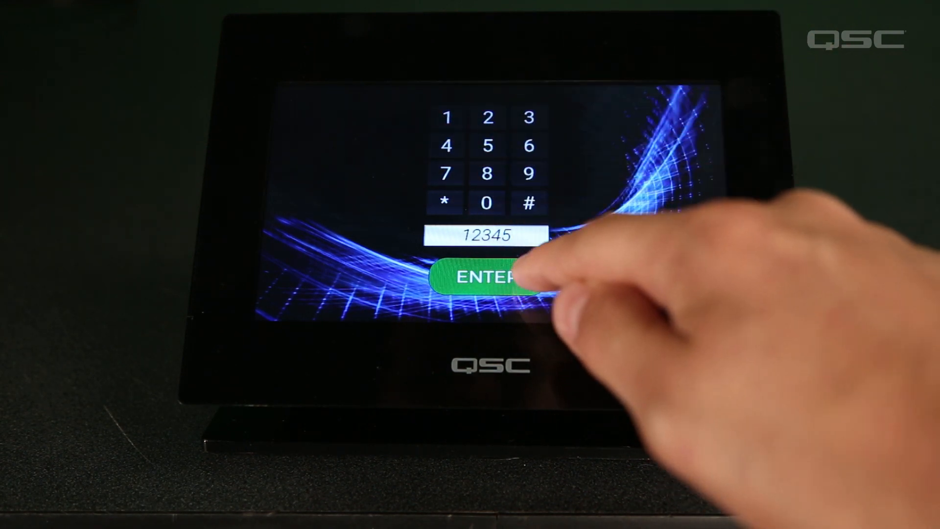
{"action": "left_click", "coordinate": [479, 277]}
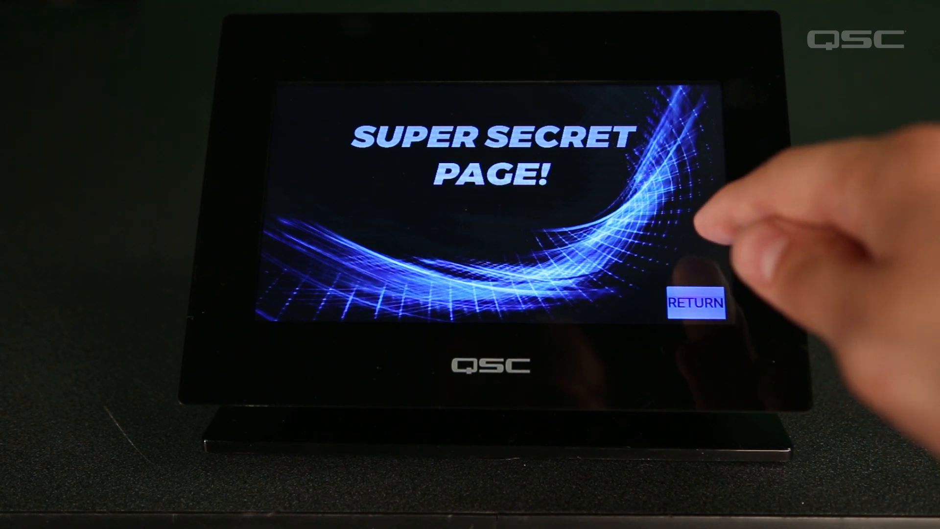
{"action": "left_click", "coordinate": [696, 302]}
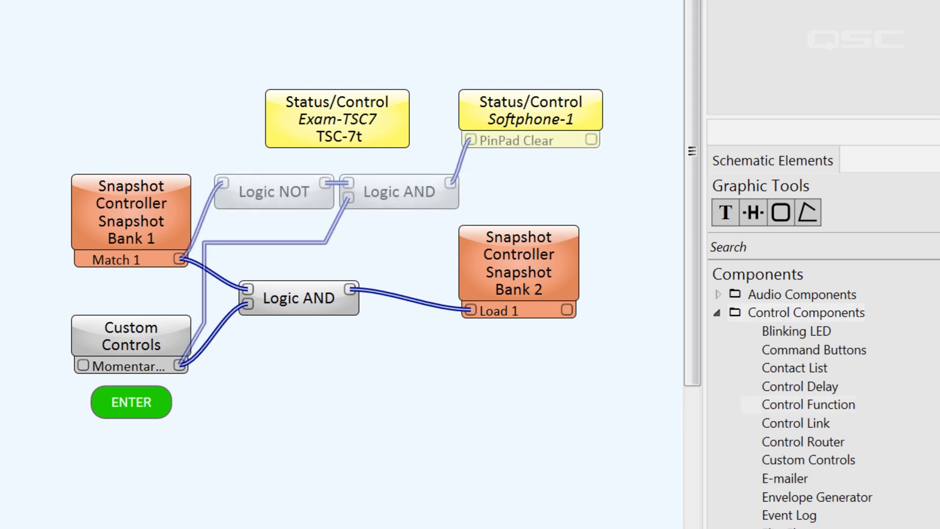
Step: Wire the Logic AND output to Snapshot Bank 2's Load 1
{"action": "left_click", "coordinate": [531, 140]}
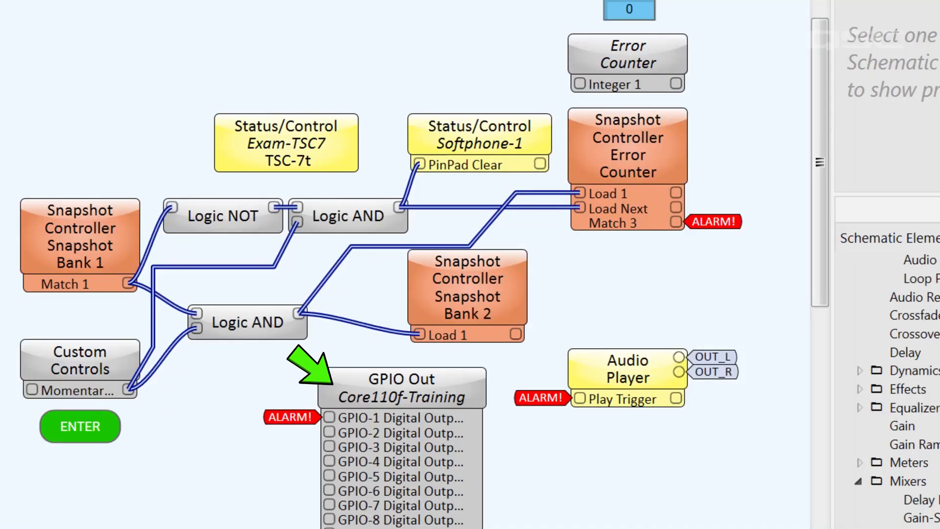
Step: Place an E-mailer component in the schematic below the POTS Out block
{"action": "scroll", "scroll_direction": "down", "scroll_amount": 3}
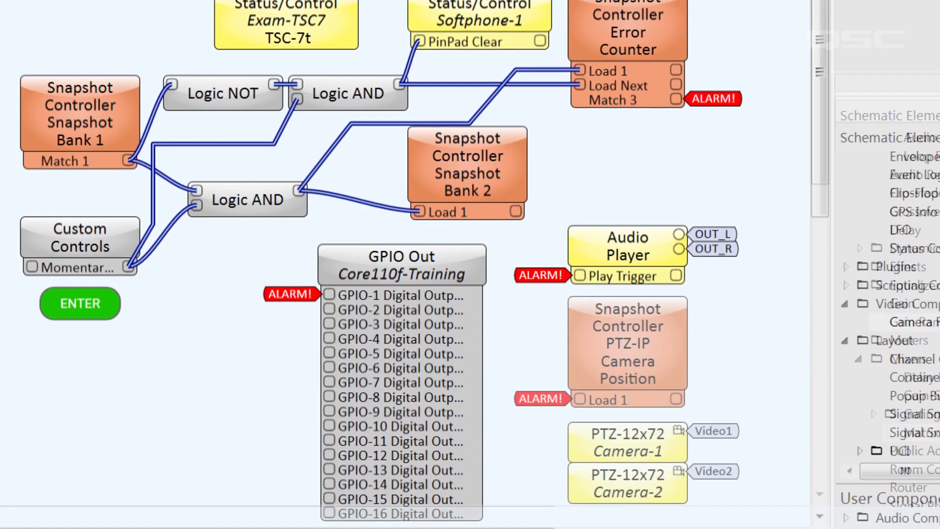
{"action": "scroll", "scroll_direction": "down", "scroll_amount": 3}
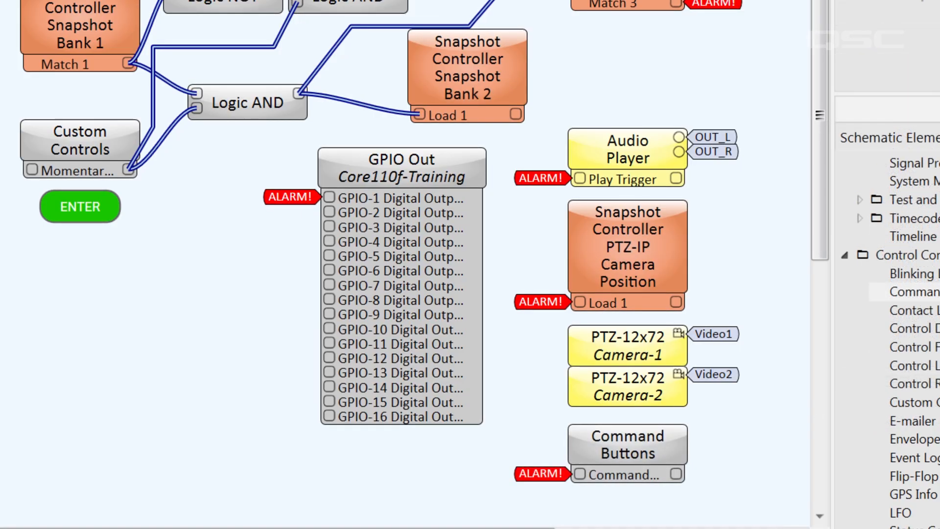
{"action": "scroll", "scroll_direction": "down", "scroll_amount": 3}
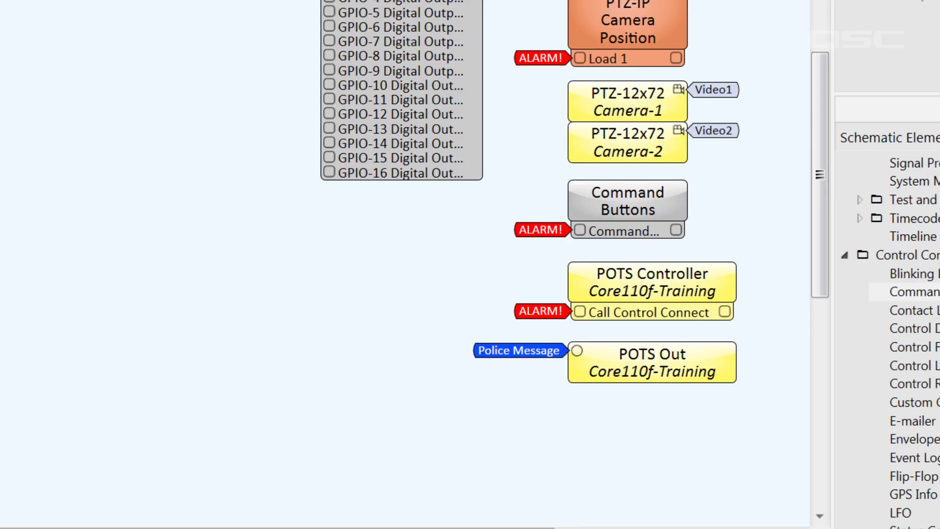
{"action": "double_click", "coordinate": [912, 420]}
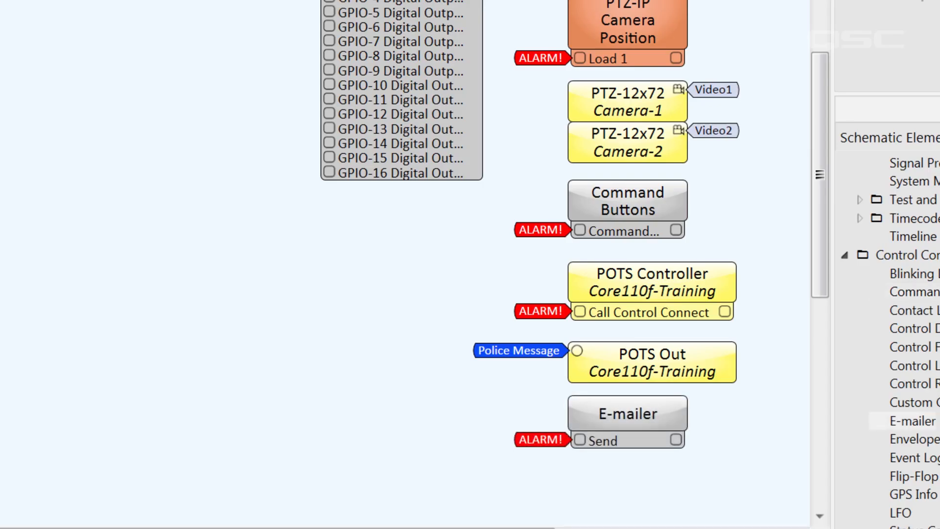